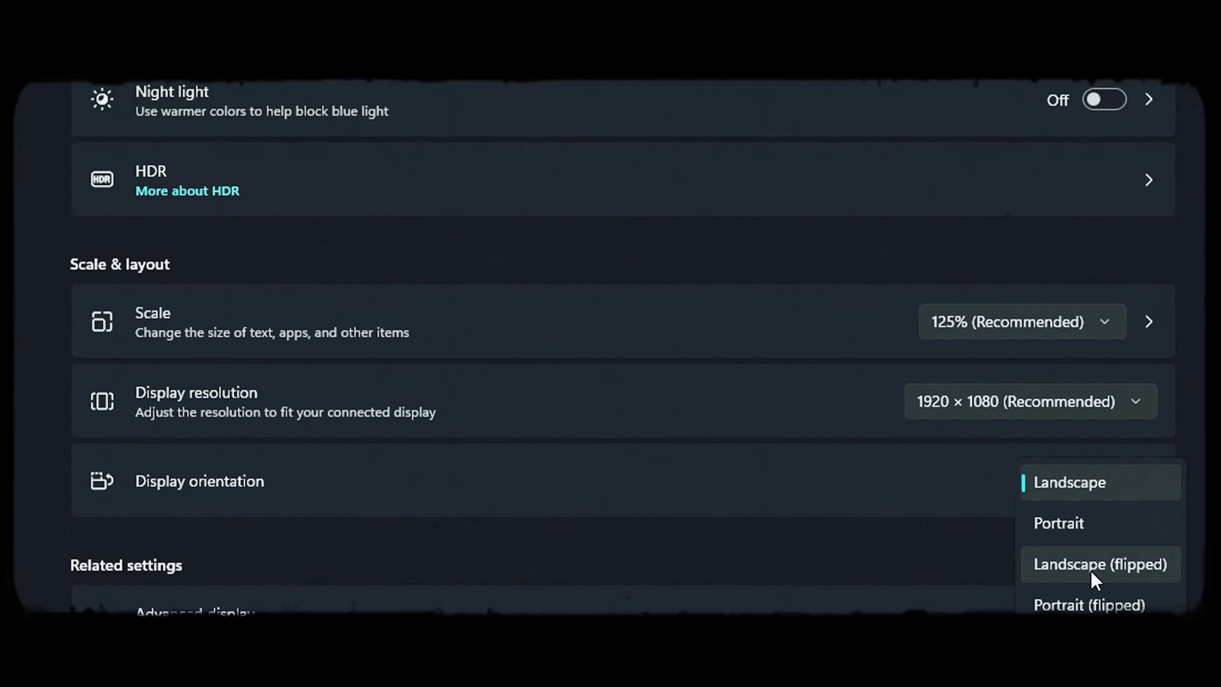
# - Right-click an empty desktop area to bring up the shortcut menu with display options
pyautogui.rightClick(245, 171)
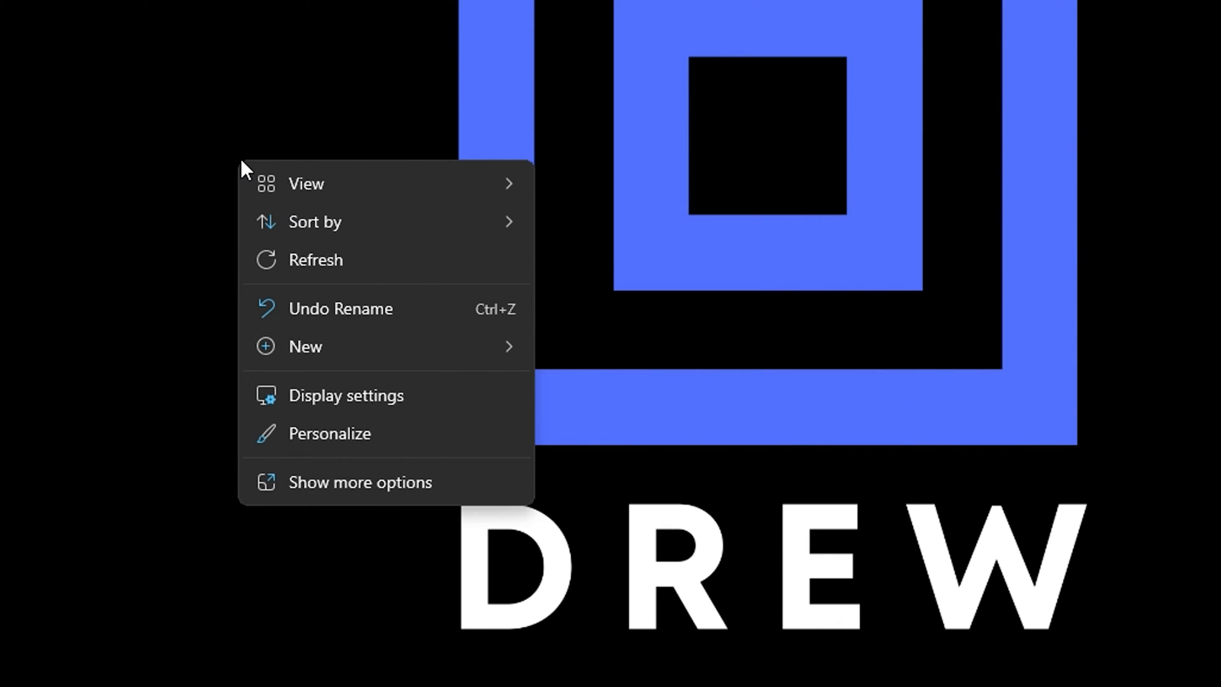
# - Choose Display settings from the desktop menu and scroll the System > Display page
pyautogui.click(346, 395)
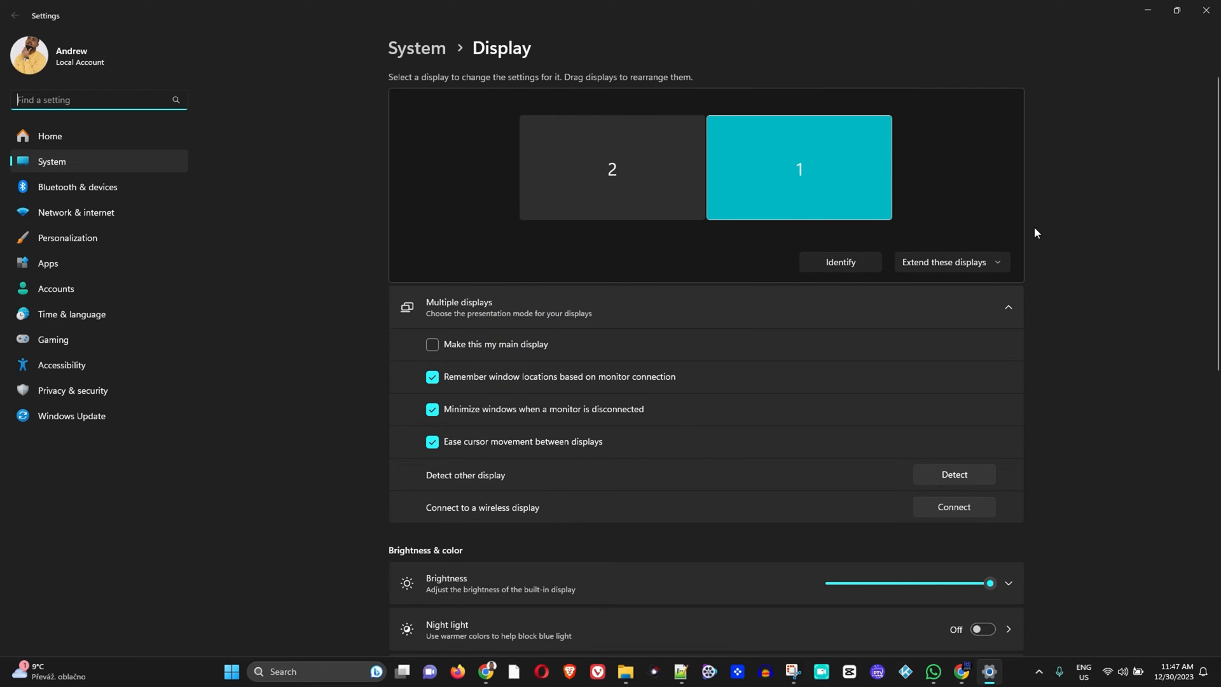
pyautogui.scroll(-3)
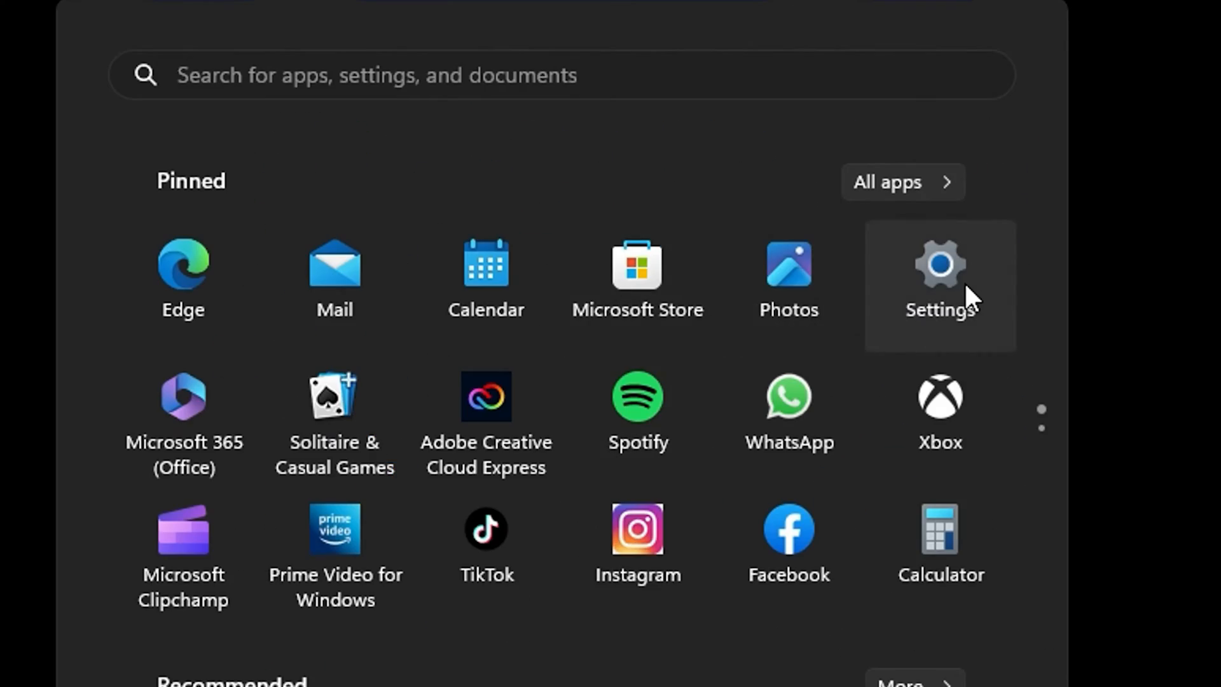
# - Launch the pinned Settings app from the Start menu to its Home page
pyautogui.click(939, 264)
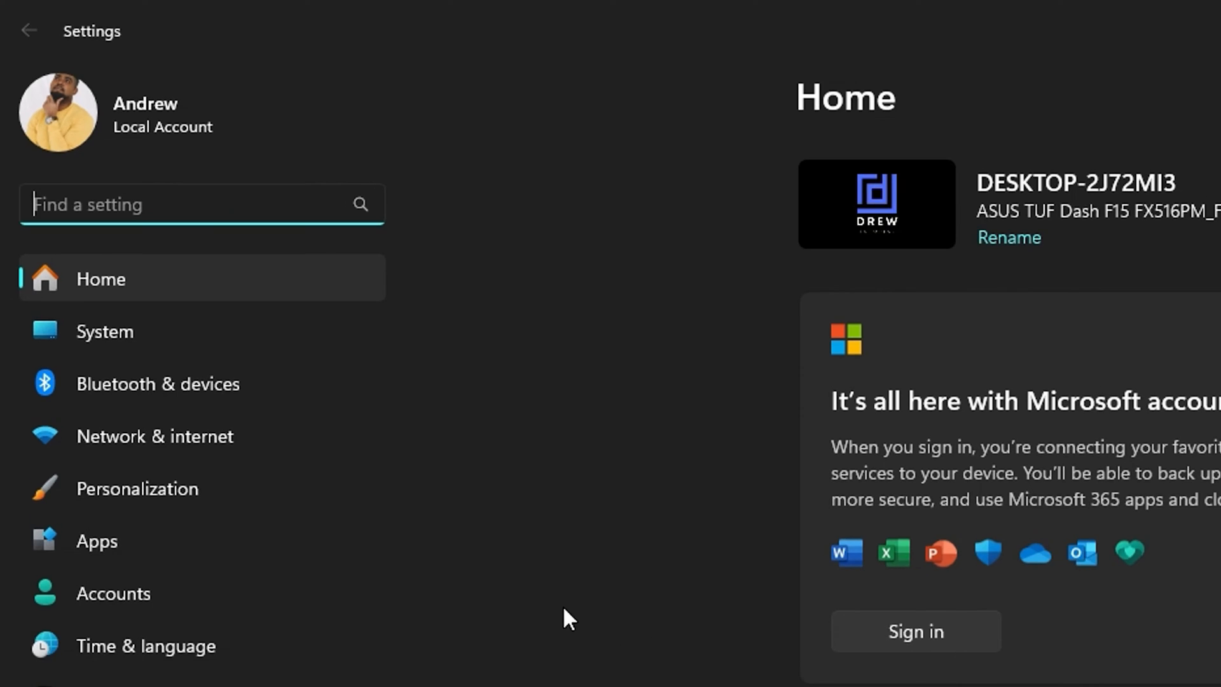
pyautogui.click(105, 330)
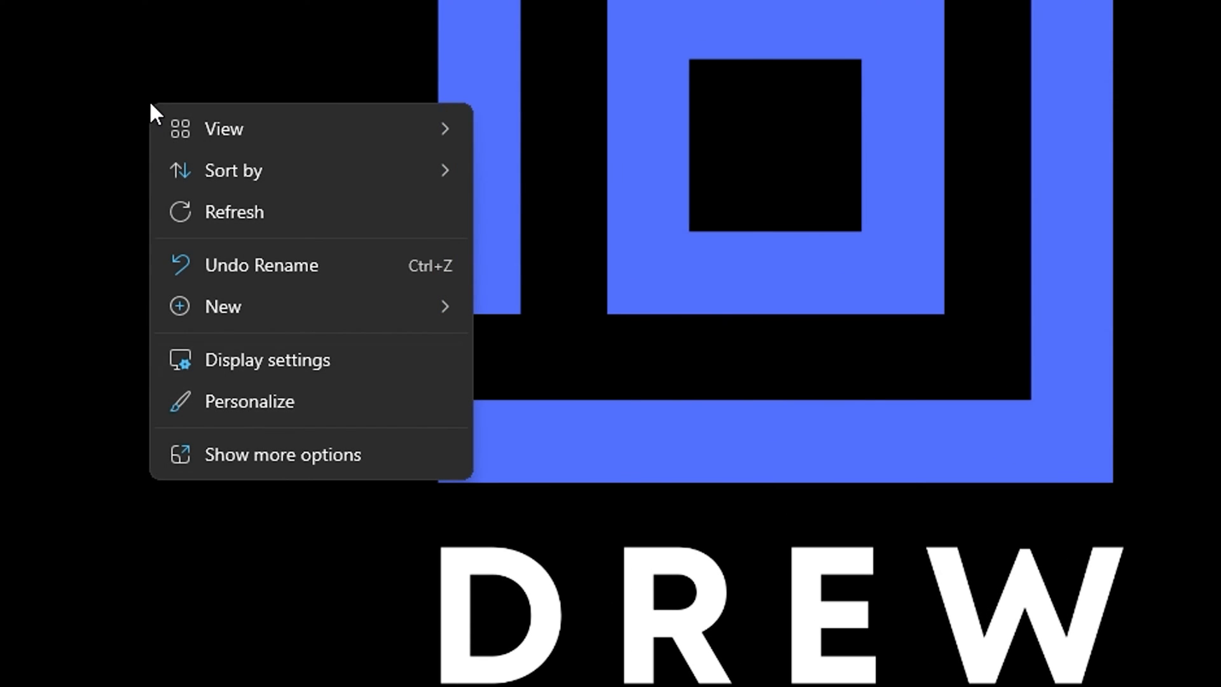
# - Choose Display settings from the desktop shortcut menu to reopen System > Display
pyautogui.click(267, 359)
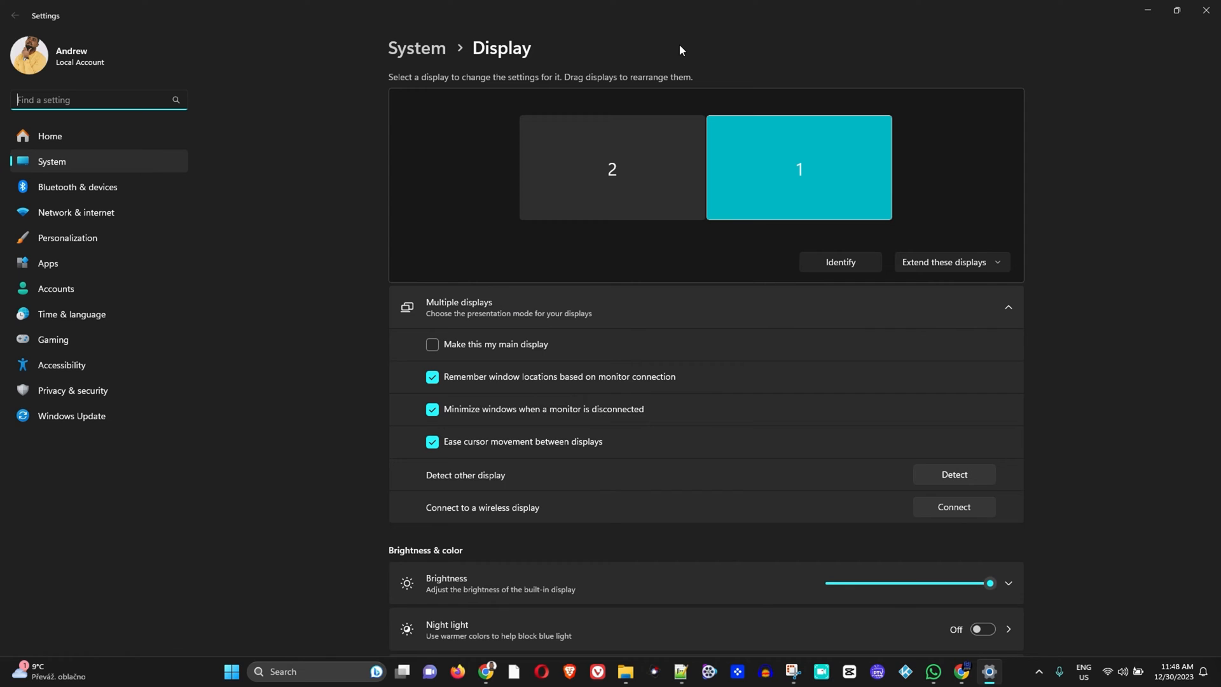
pyautogui.moveTo(619, 260)
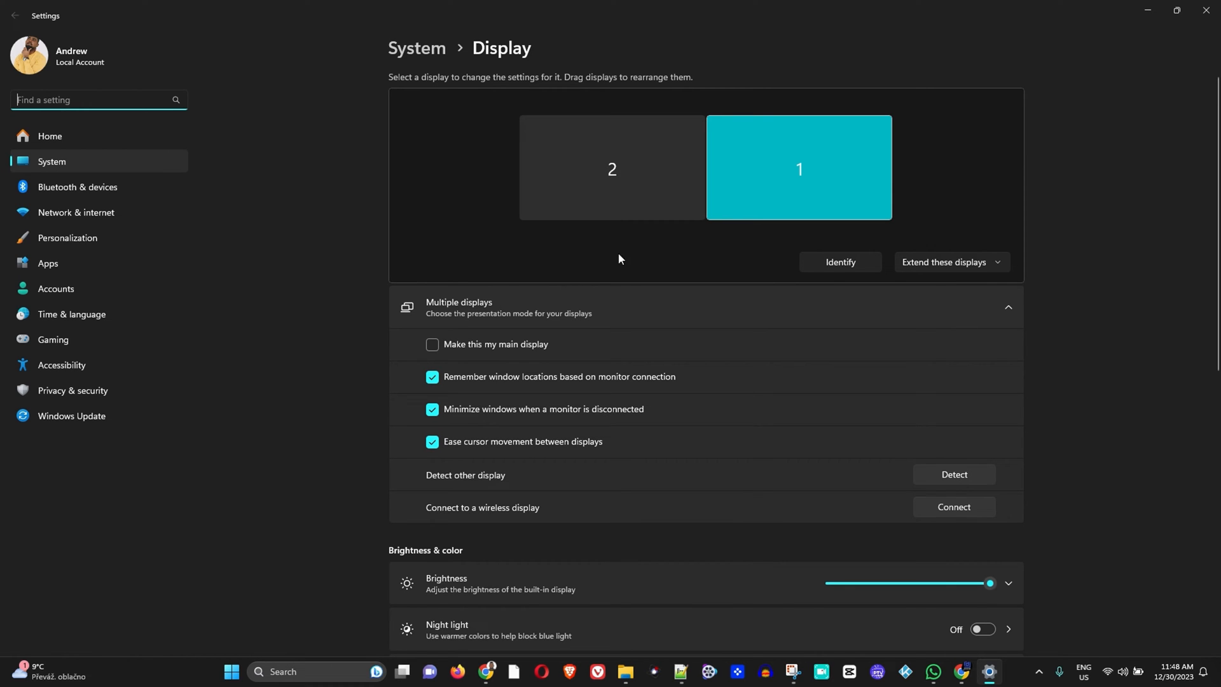
# - Scroll the Display page to the Scale & layout section showing 125% and 1920 × 1080
pyautogui.scroll(-3)
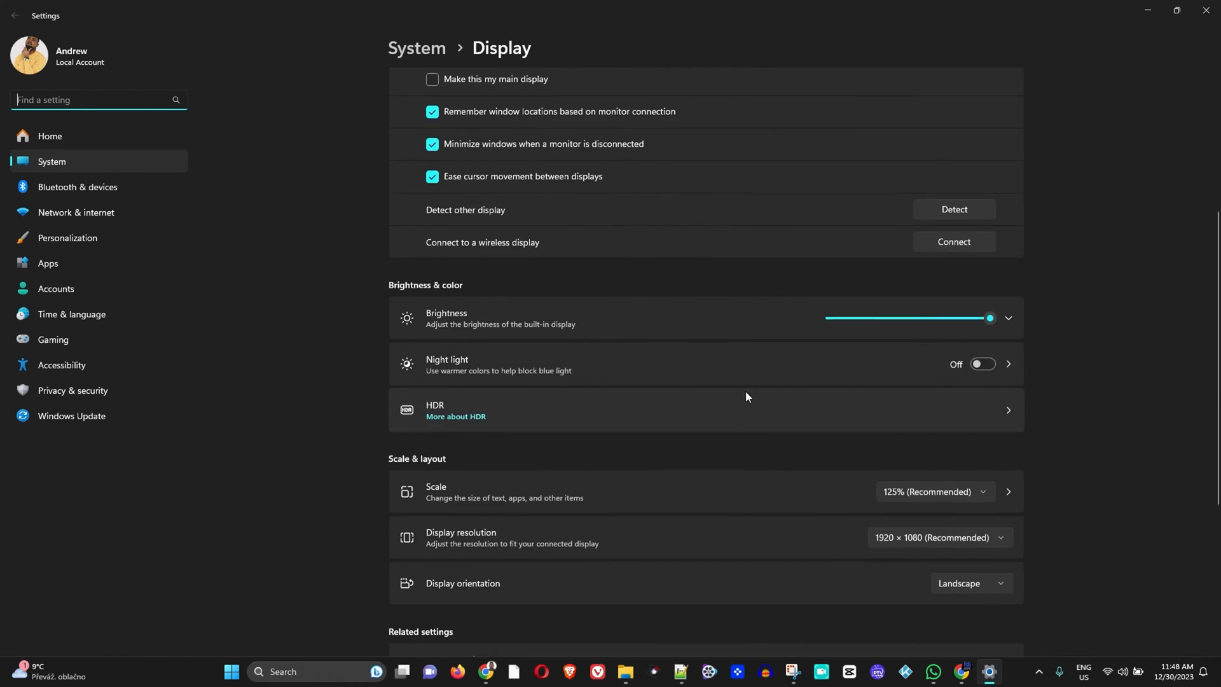
pyautogui.scroll(-3)
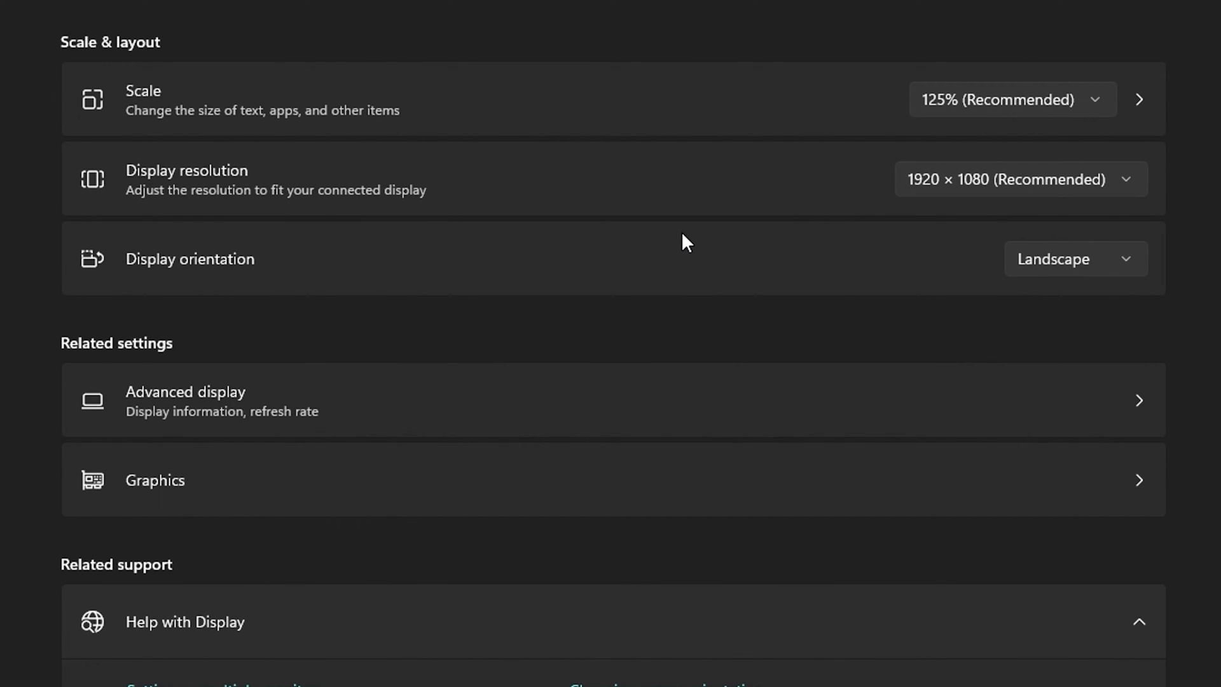
pyautogui.moveTo(170, 115)
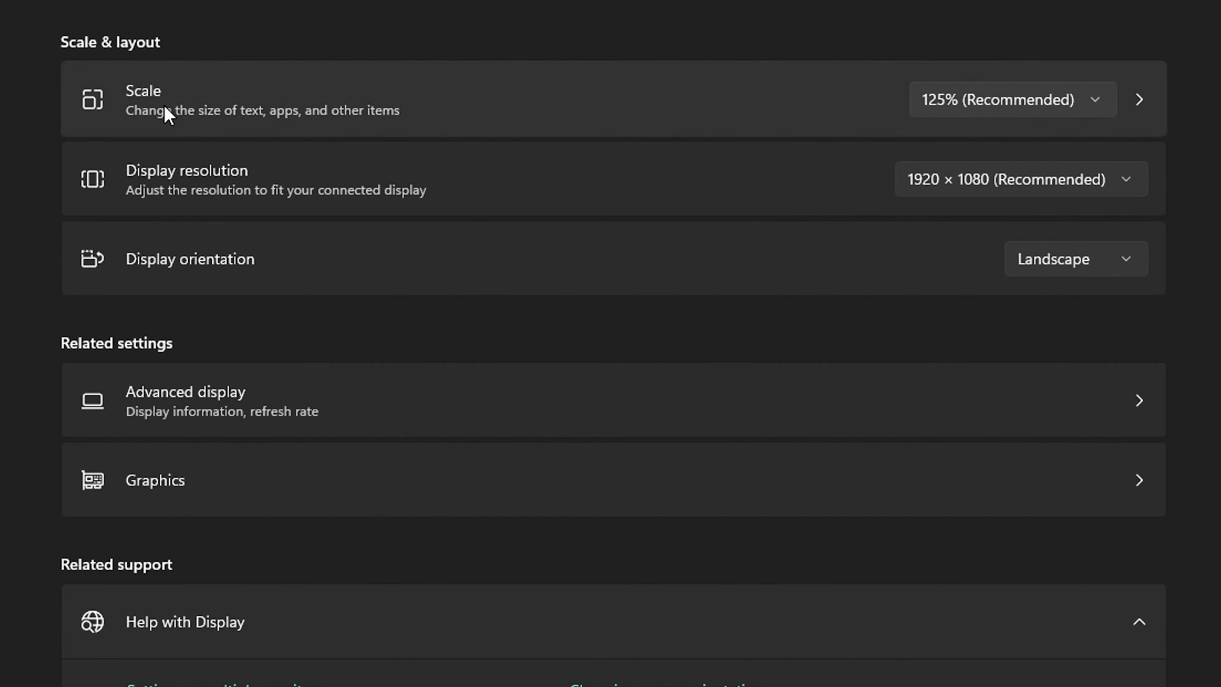
pyautogui.moveTo(250, 198)
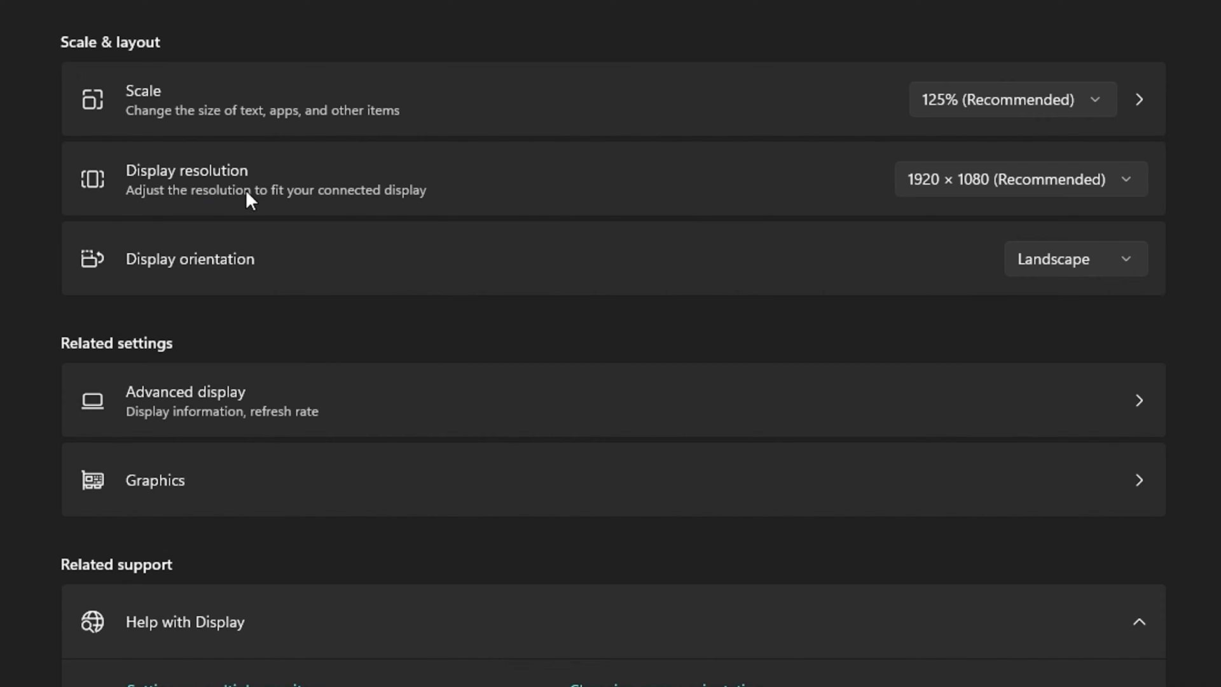
pyautogui.moveTo(274, 285)
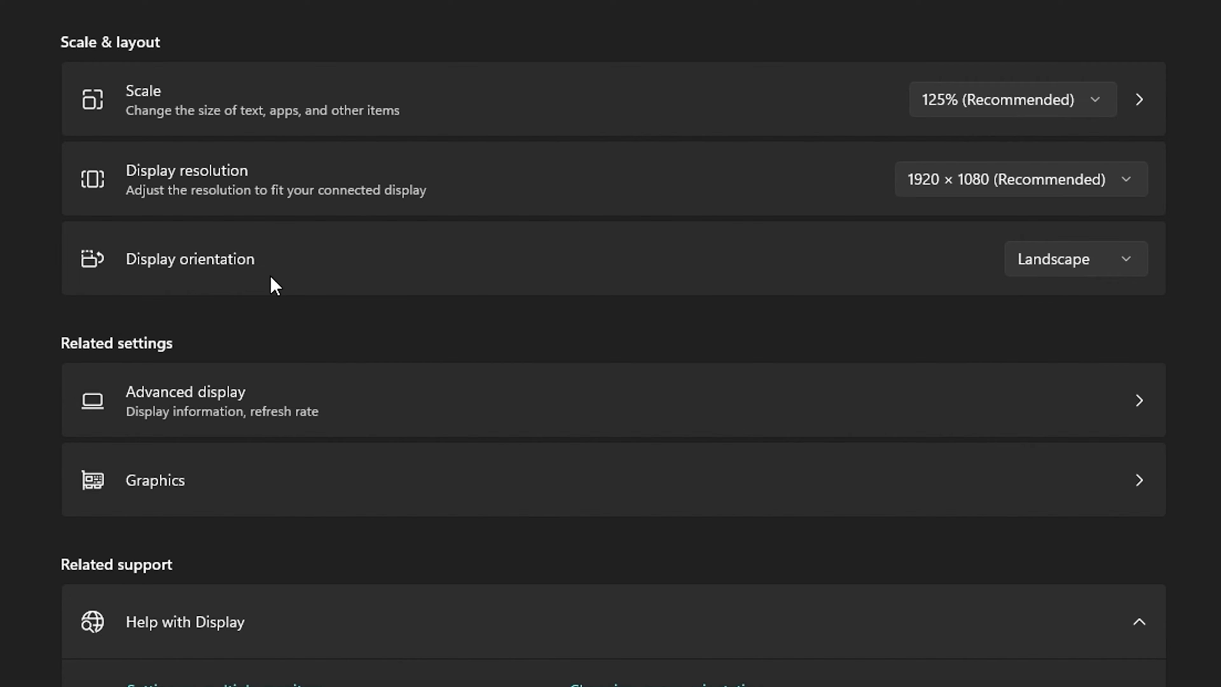
pyautogui.moveTo(498, 285)
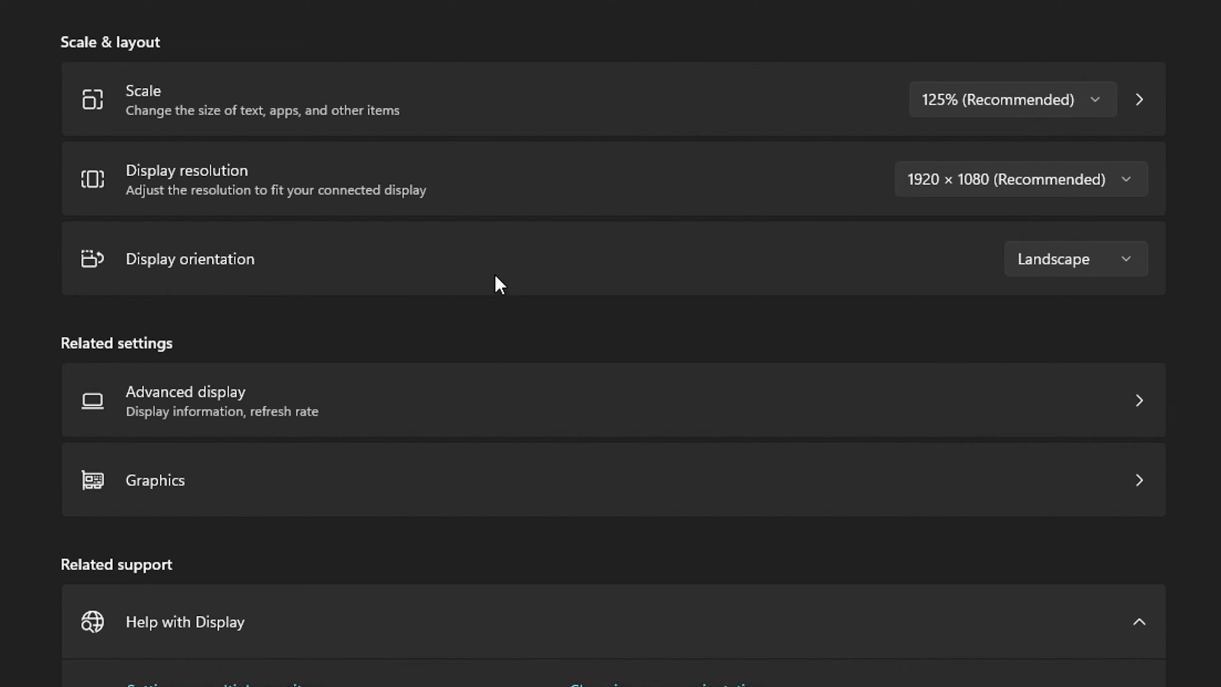
pyautogui.scroll(3)
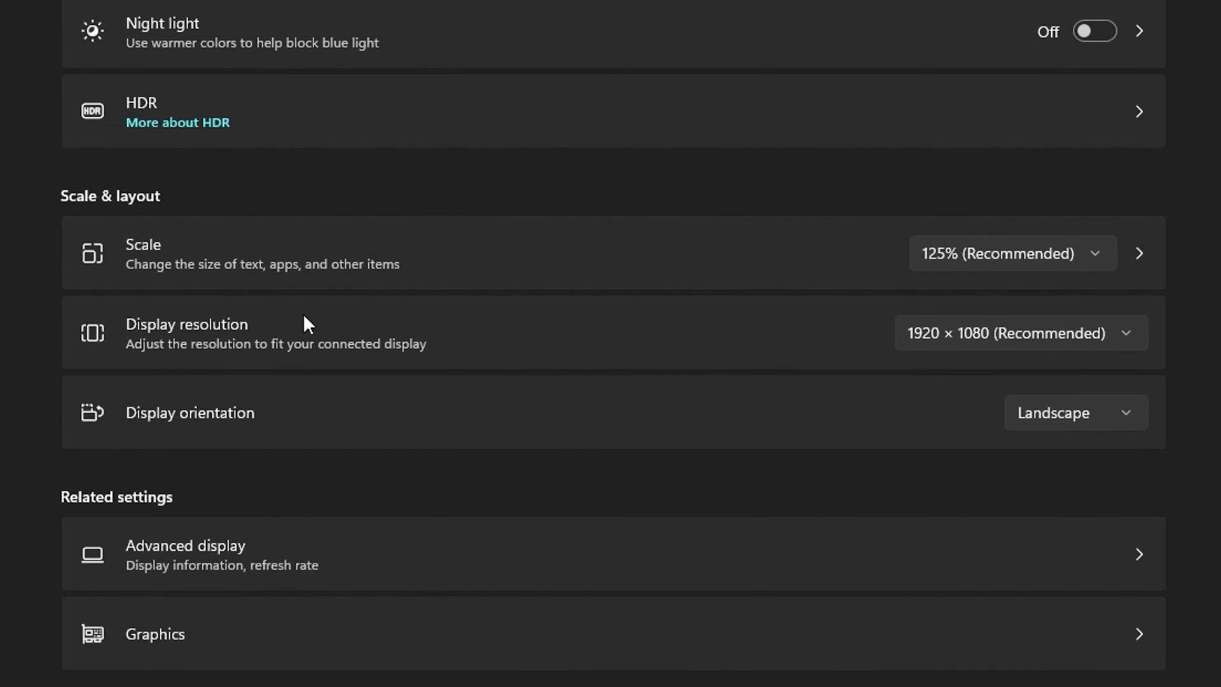
pyautogui.moveTo(335, 277)
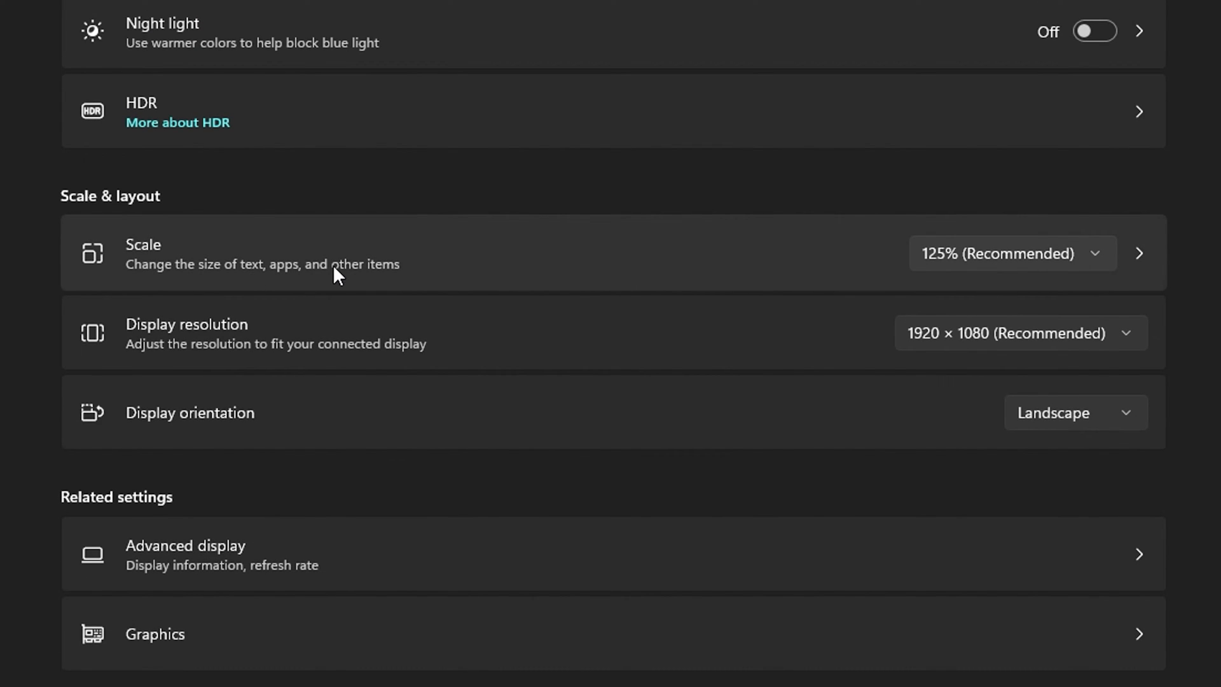
pyautogui.moveTo(1012, 264)
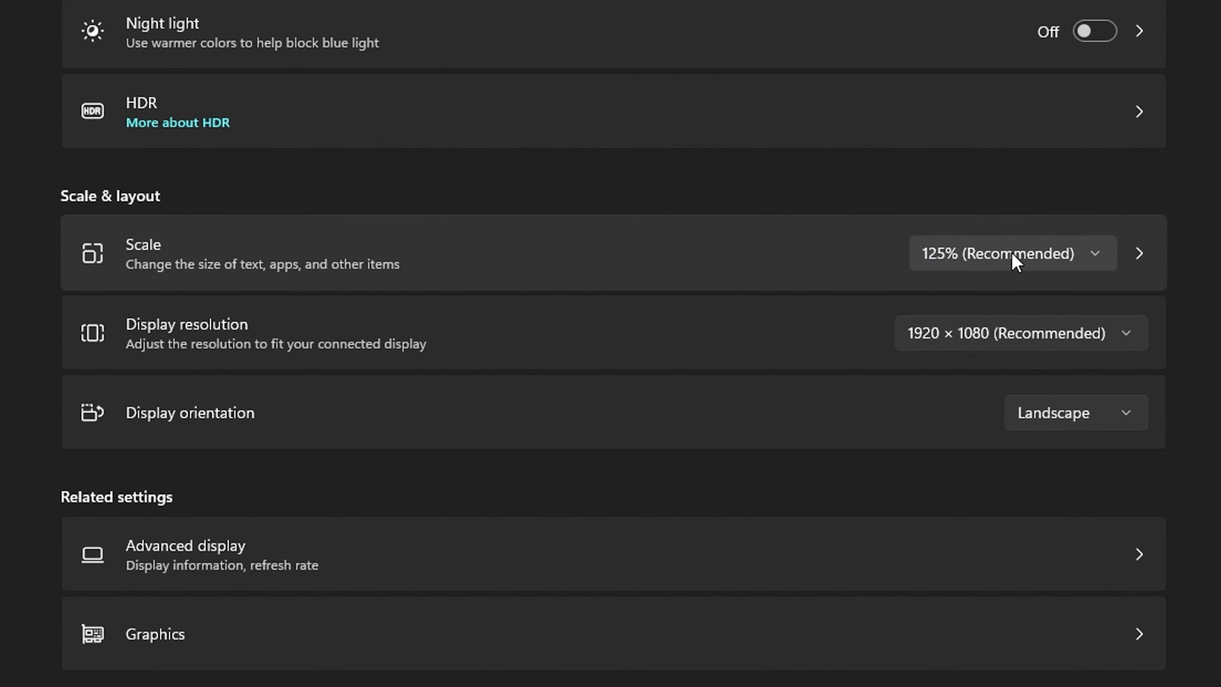
pyautogui.moveTo(1098, 263)
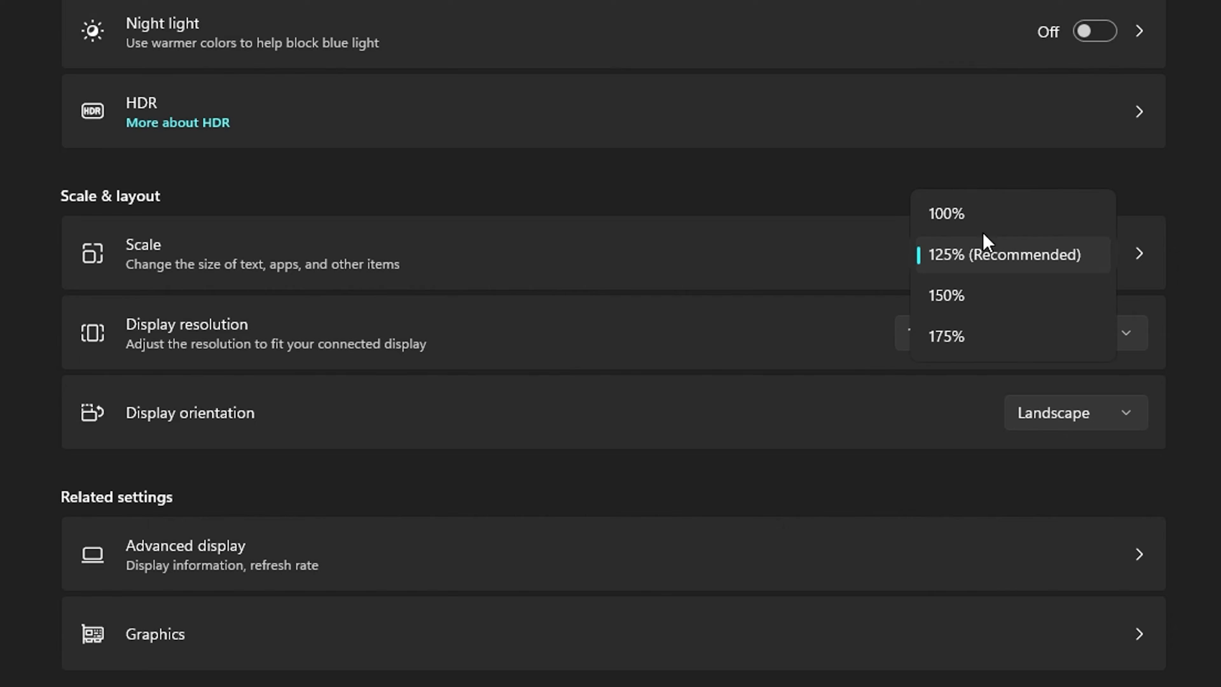
pyautogui.moveTo(964, 348)
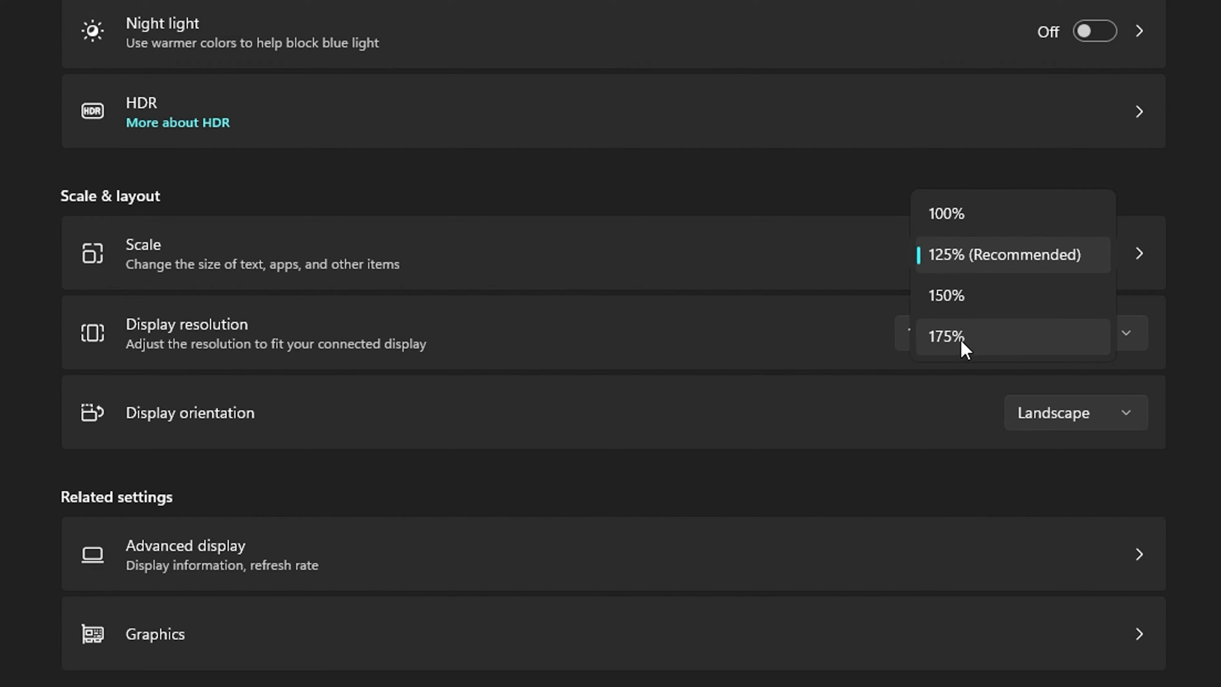
pyautogui.moveTo(975, 333)
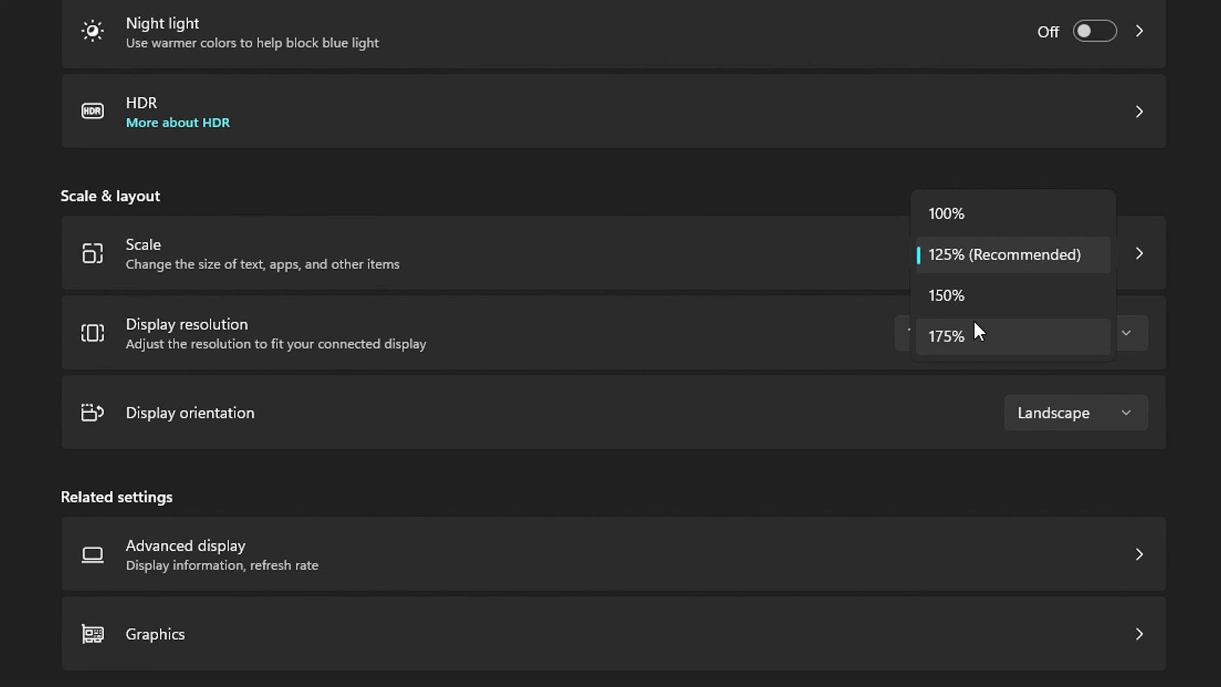
pyautogui.moveTo(956, 306)
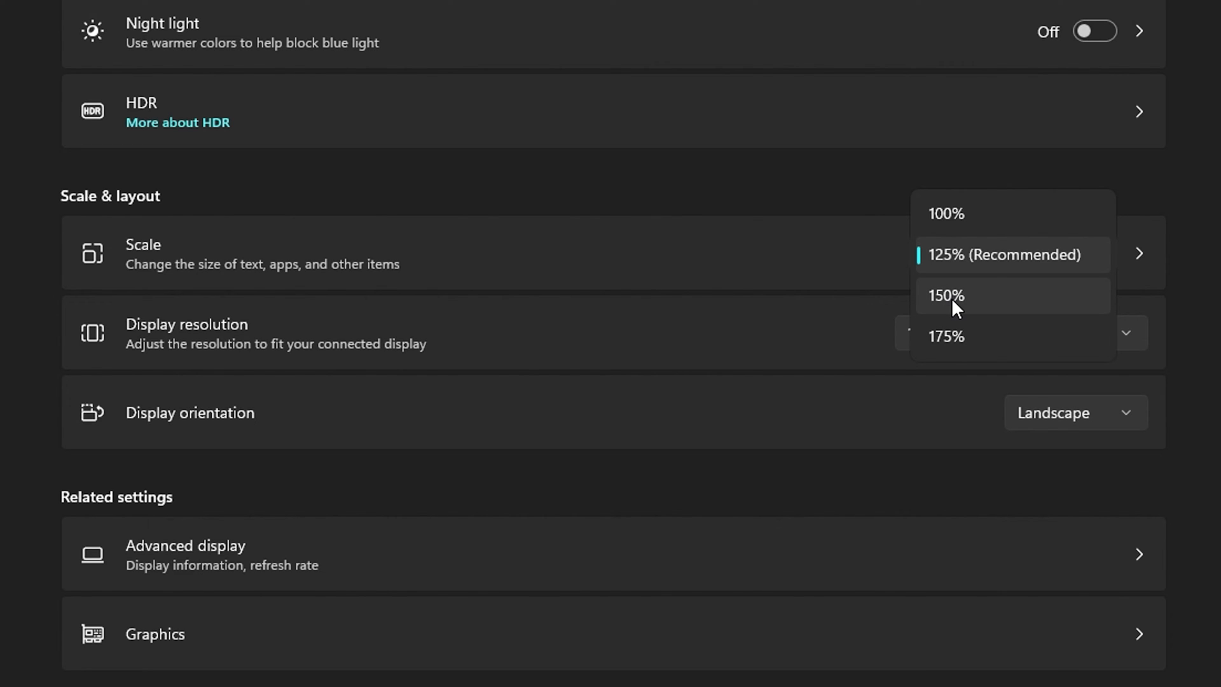
pyautogui.moveTo(977, 329)
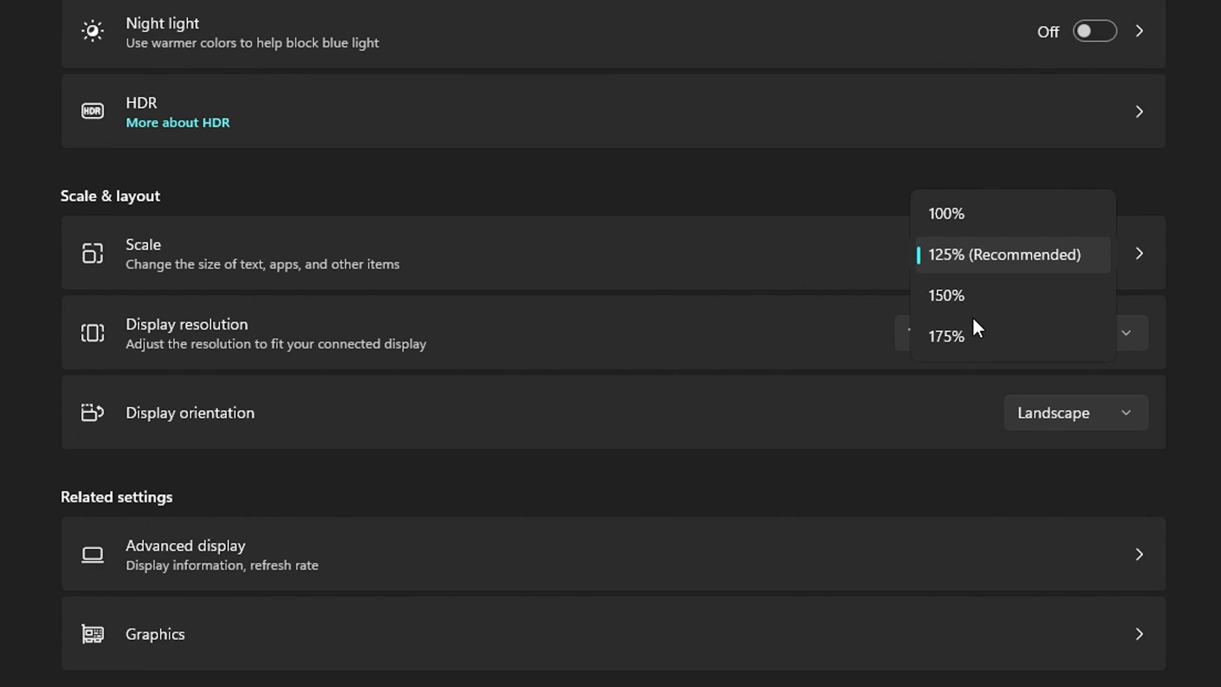
pyautogui.moveTo(968, 271)
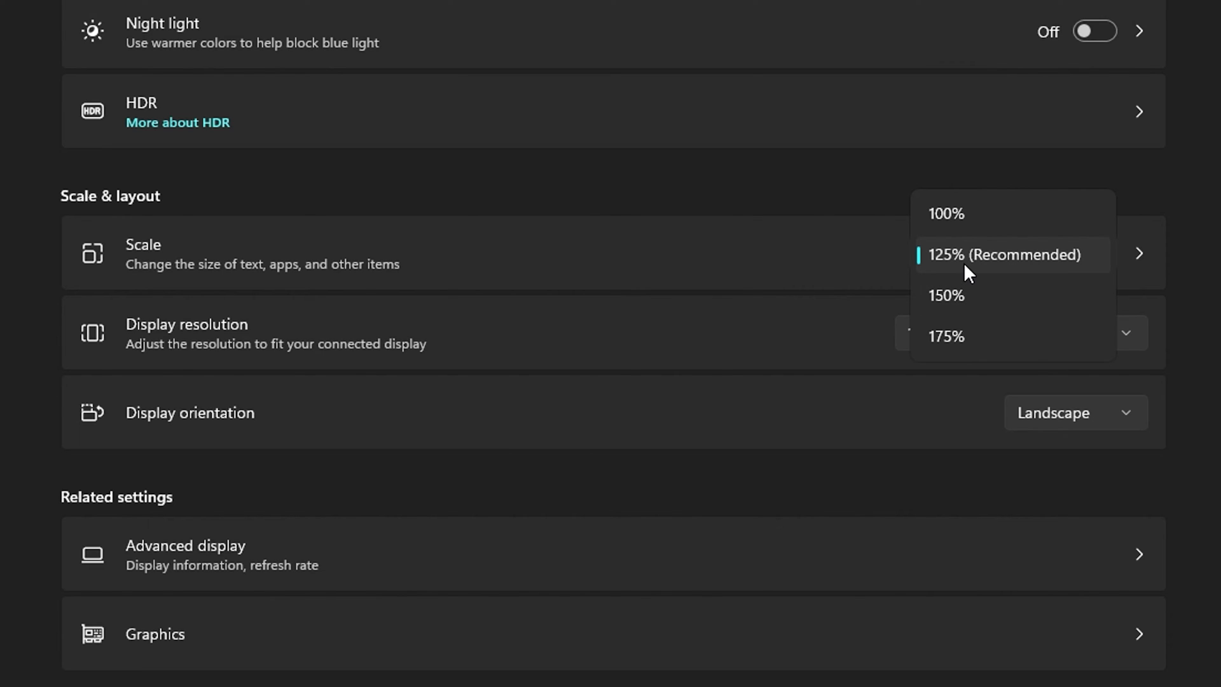
# - Select 125% (Recommended) from the Scale options
pyautogui.click(1005, 254)
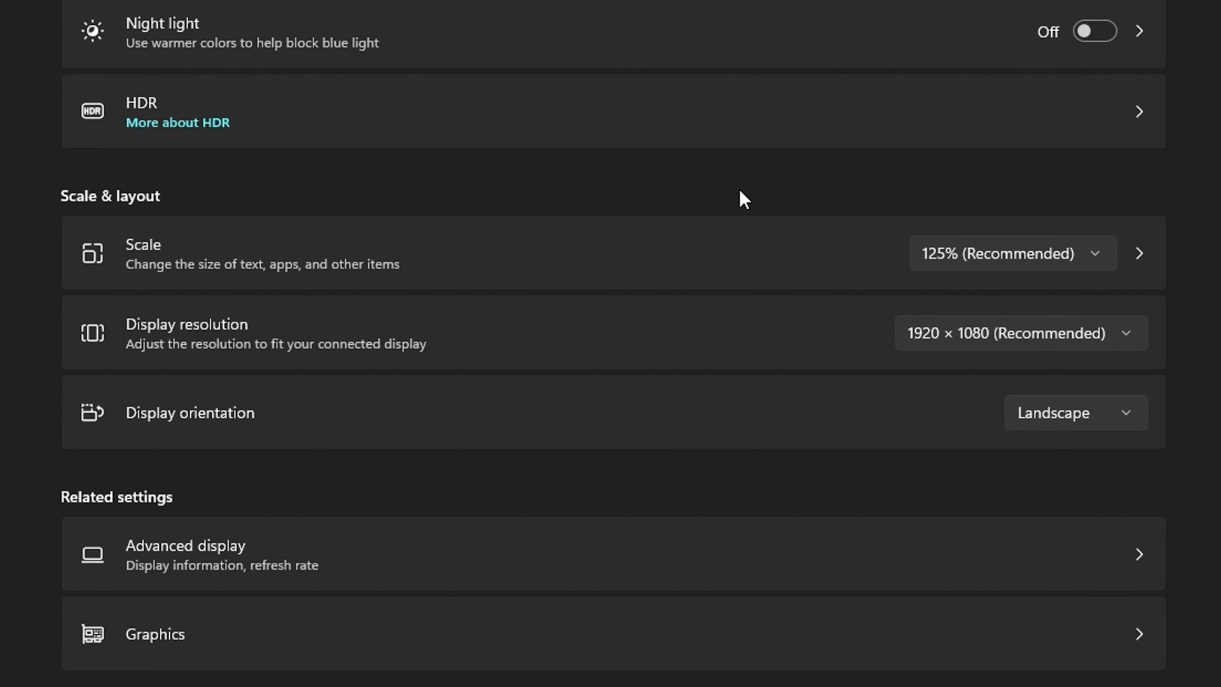
pyautogui.moveTo(1024, 272)
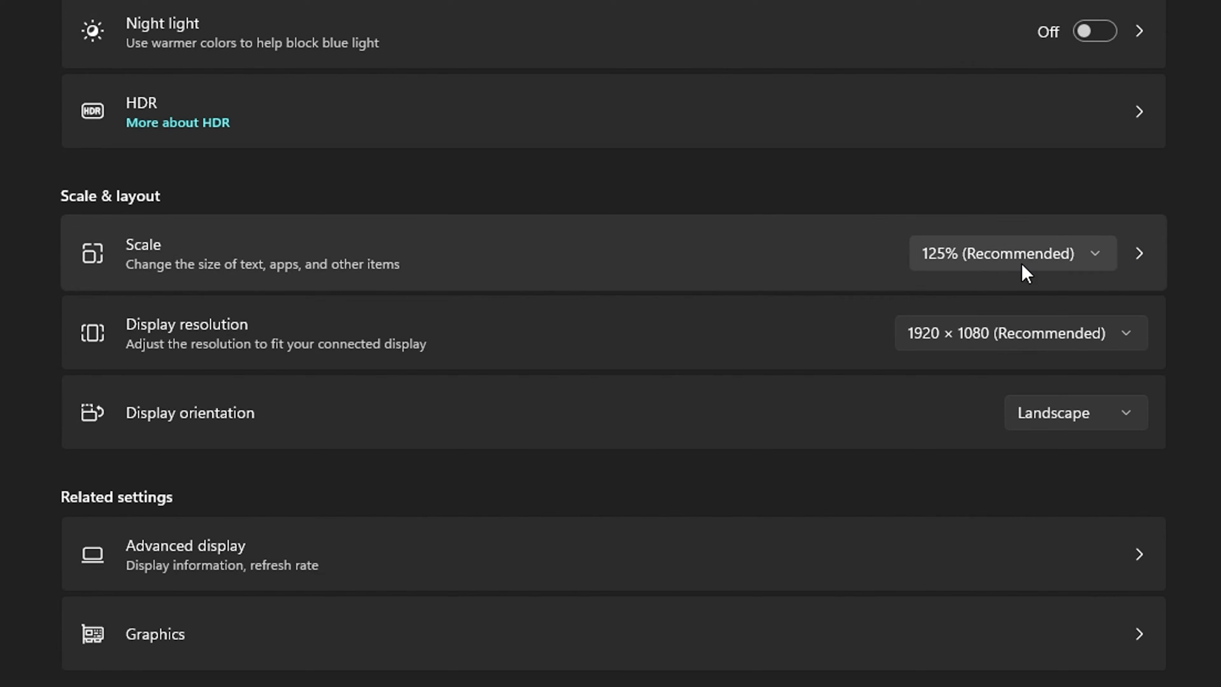
pyautogui.moveTo(1067, 348)
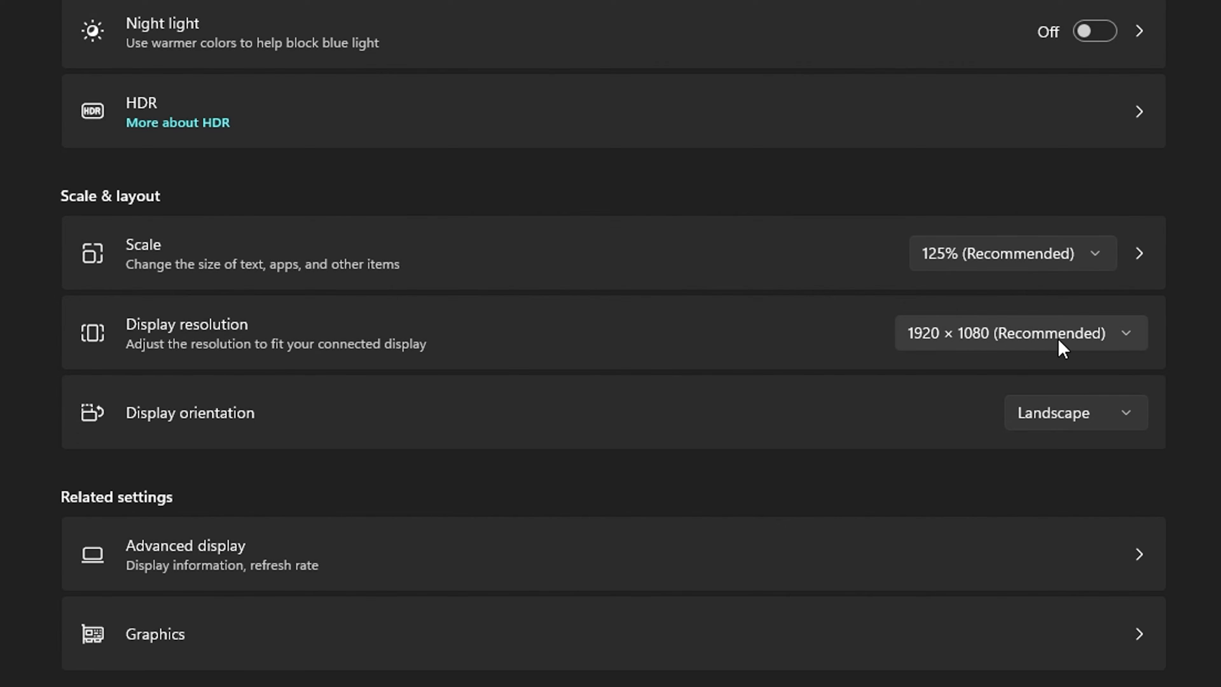
# - Select 1920 × 1080 (Recommended) from the Display resolution list
pyautogui.click(1020, 332)
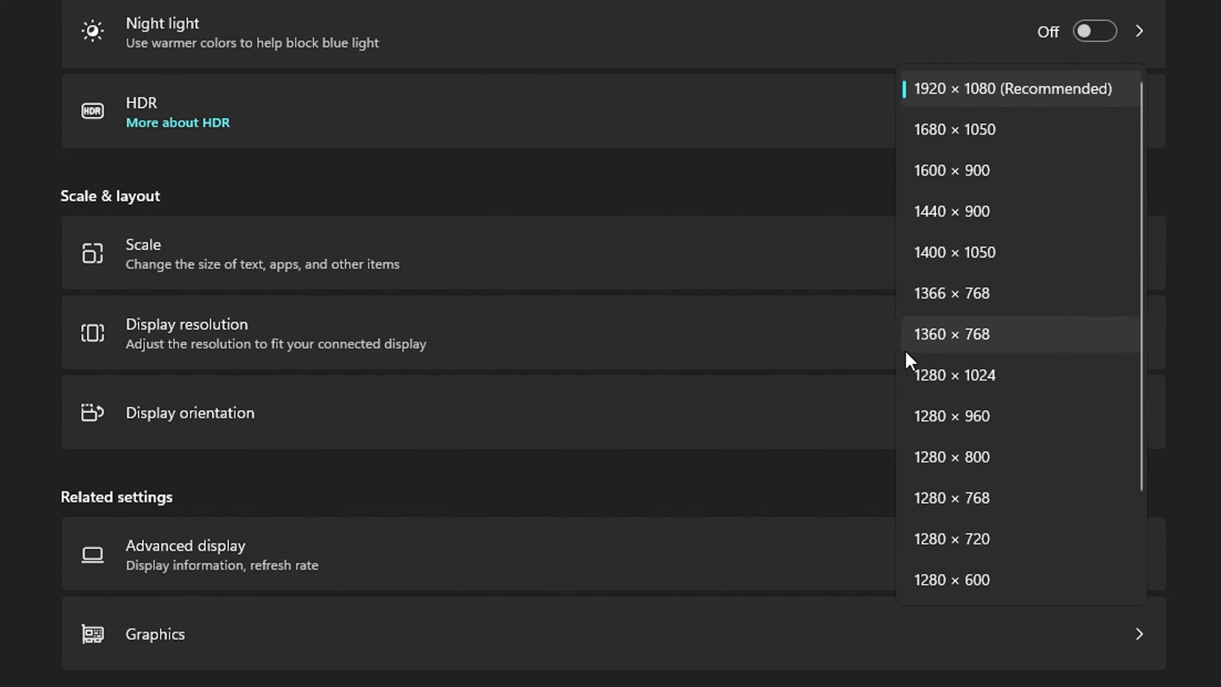
pyautogui.moveTo(1021, 170)
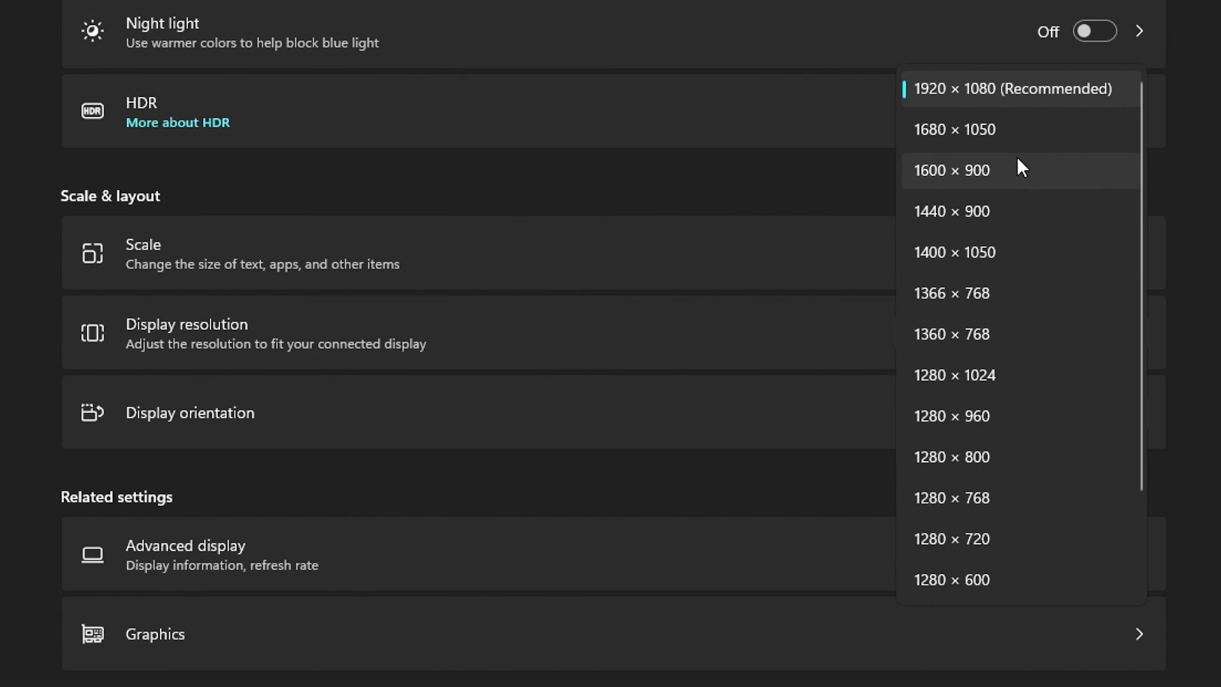
pyautogui.moveTo(954, 94)
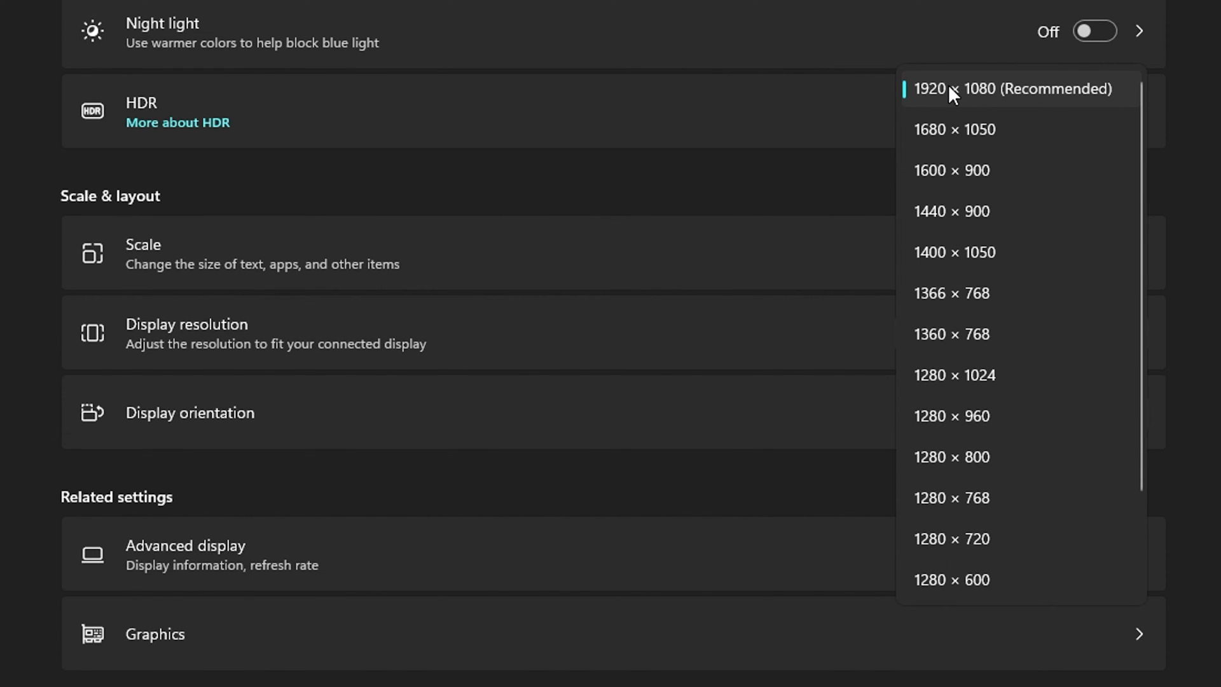
pyautogui.click(1013, 88)
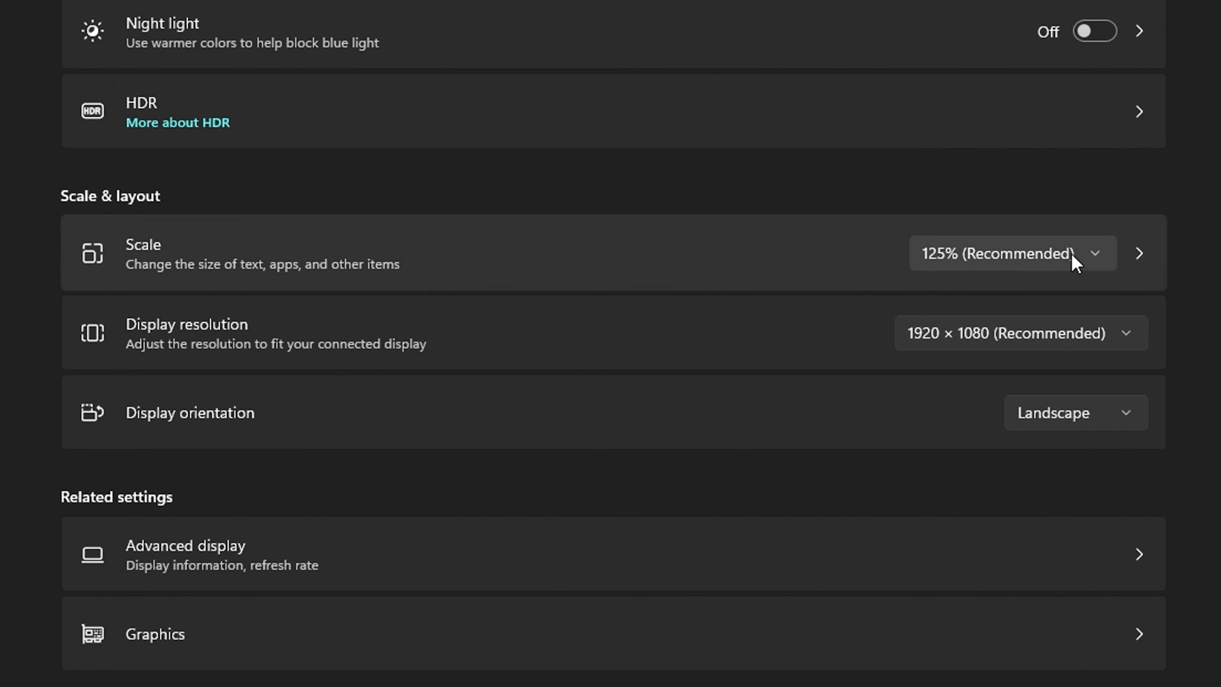
pyautogui.moveTo(1002, 259)
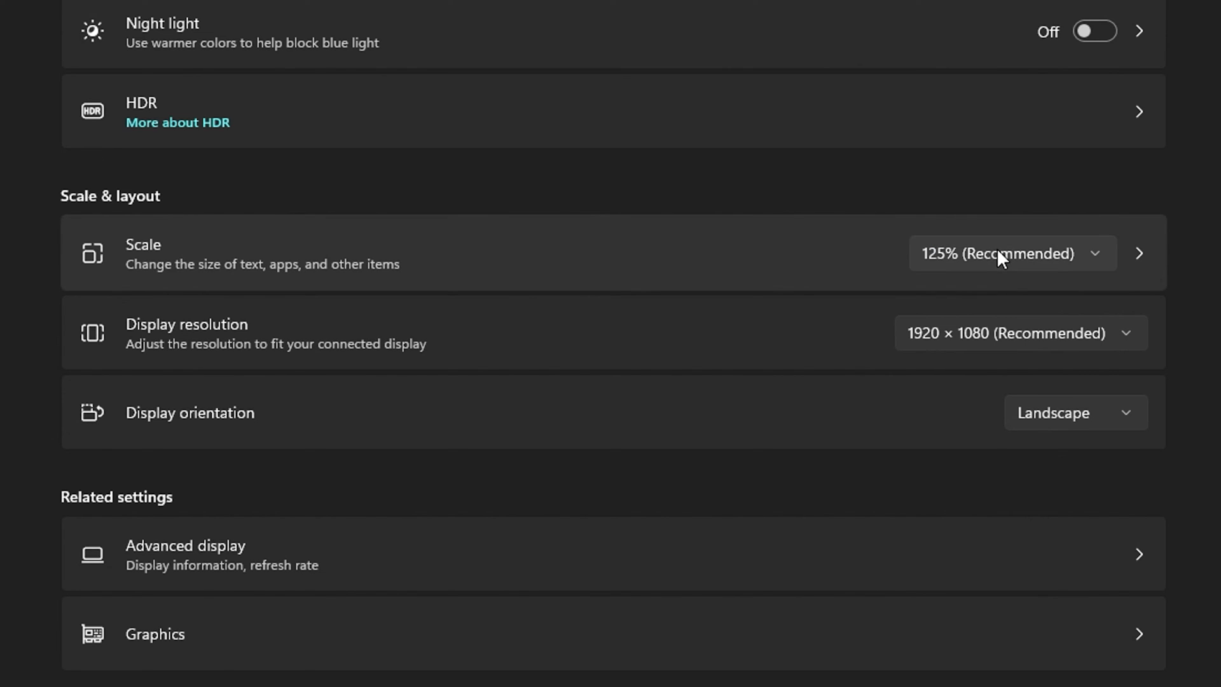
pyautogui.moveTo(771, 368)
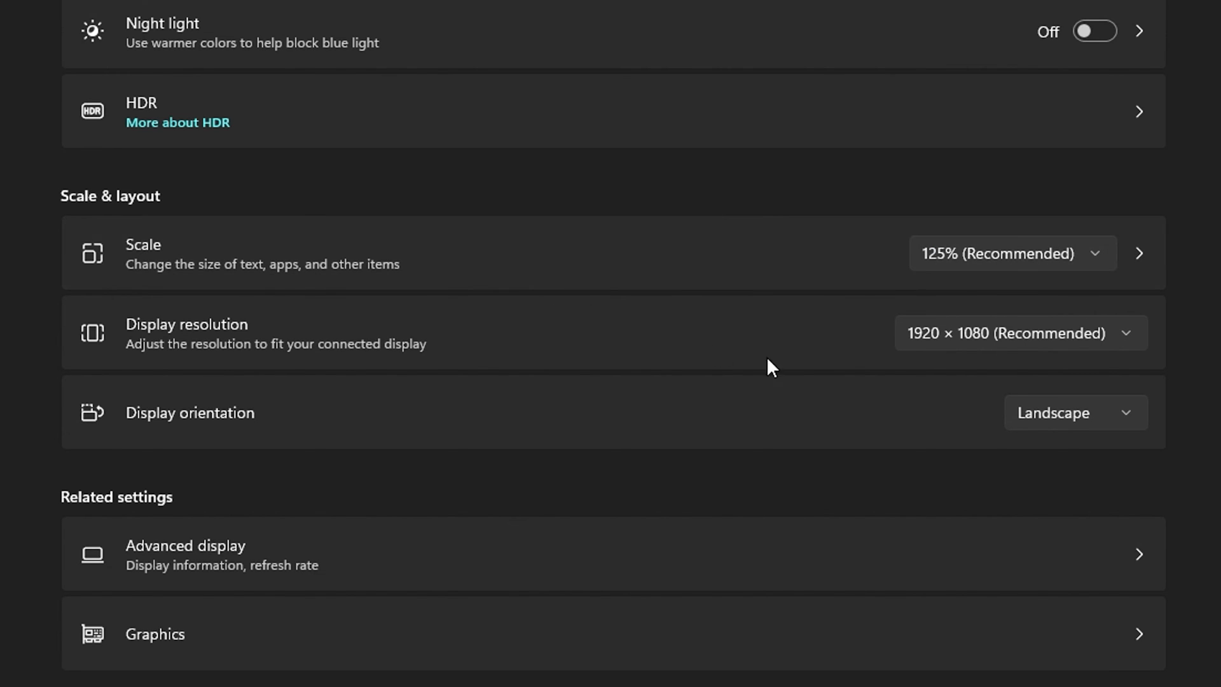
pyautogui.moveTo(319, 434)
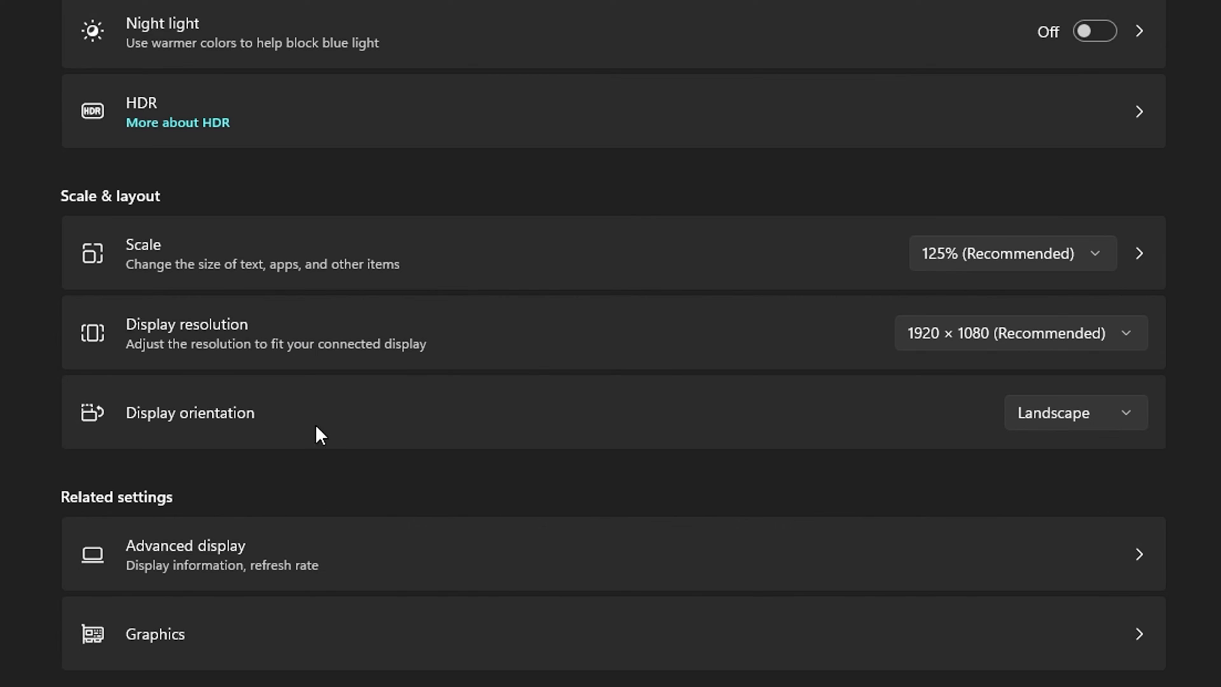
pyautogui.moveTo(950, 427)
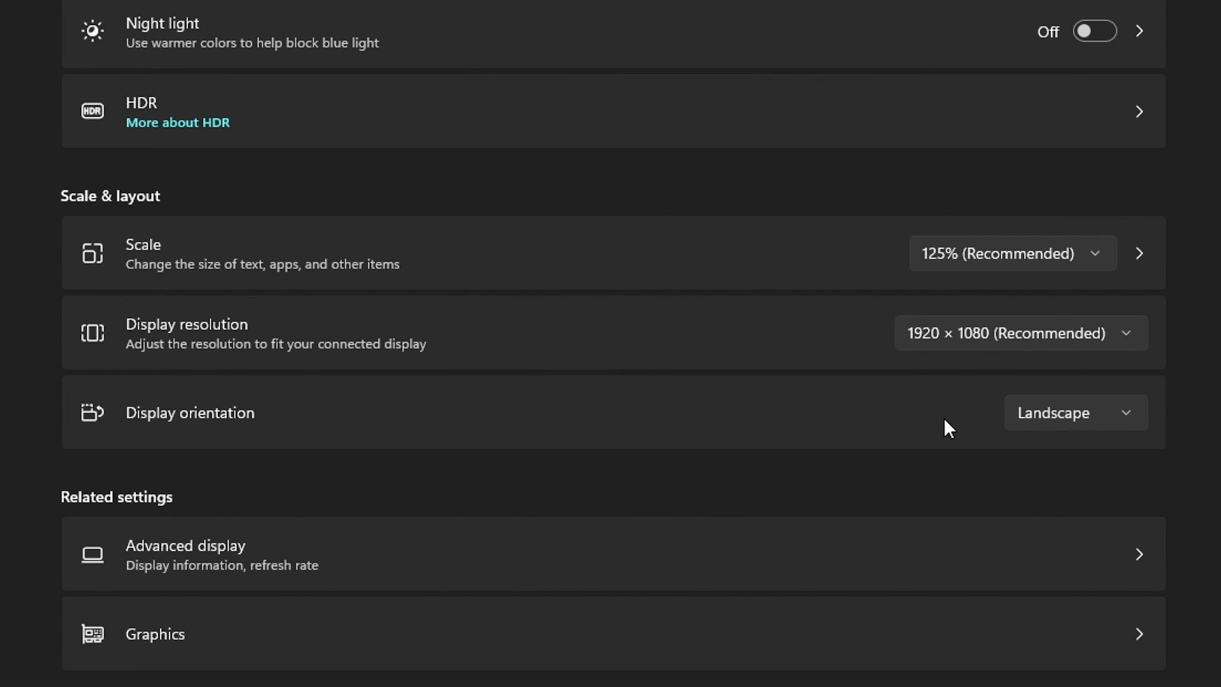
pyautogui.moveTo(995, 428)
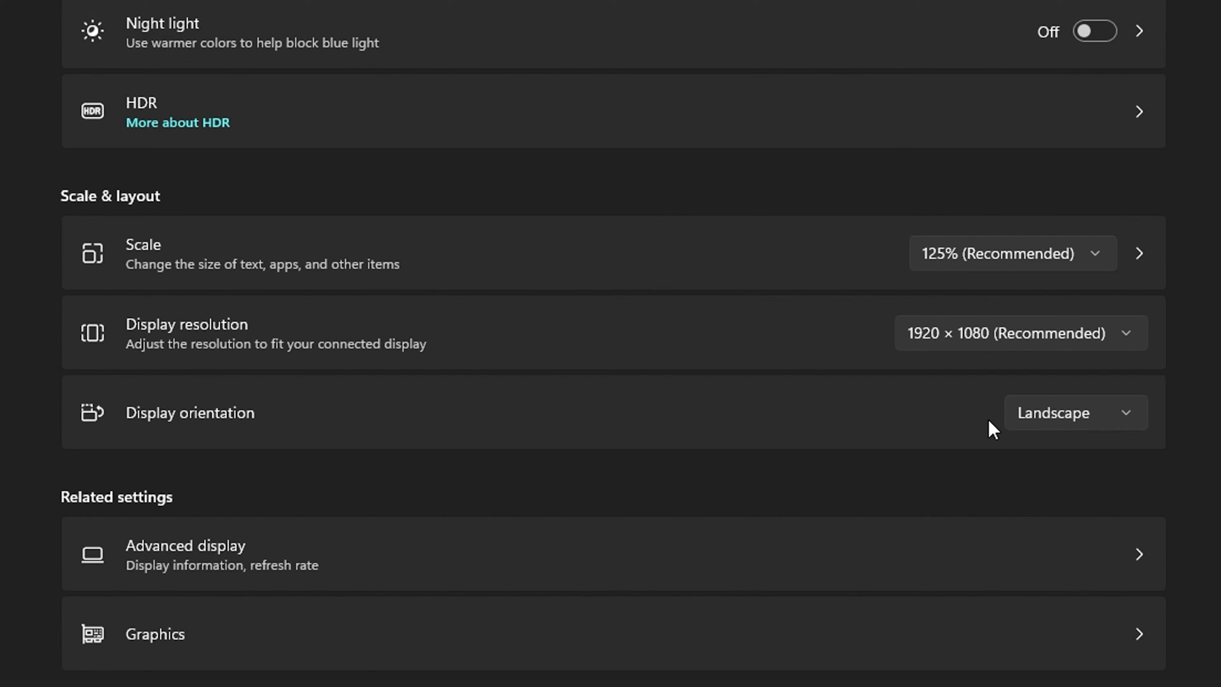
# - Select Landscape from the Display orientation choices
pyautogui.click(1073, 413)
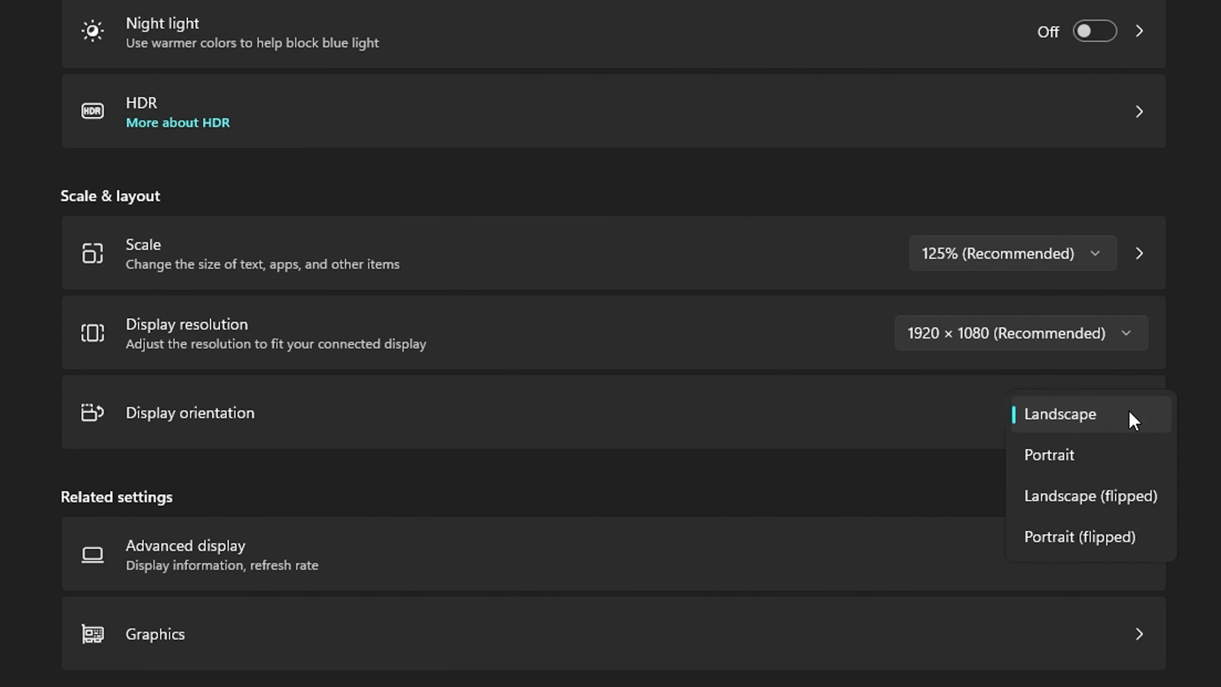
pyautogui.moveTo(1091, 496)
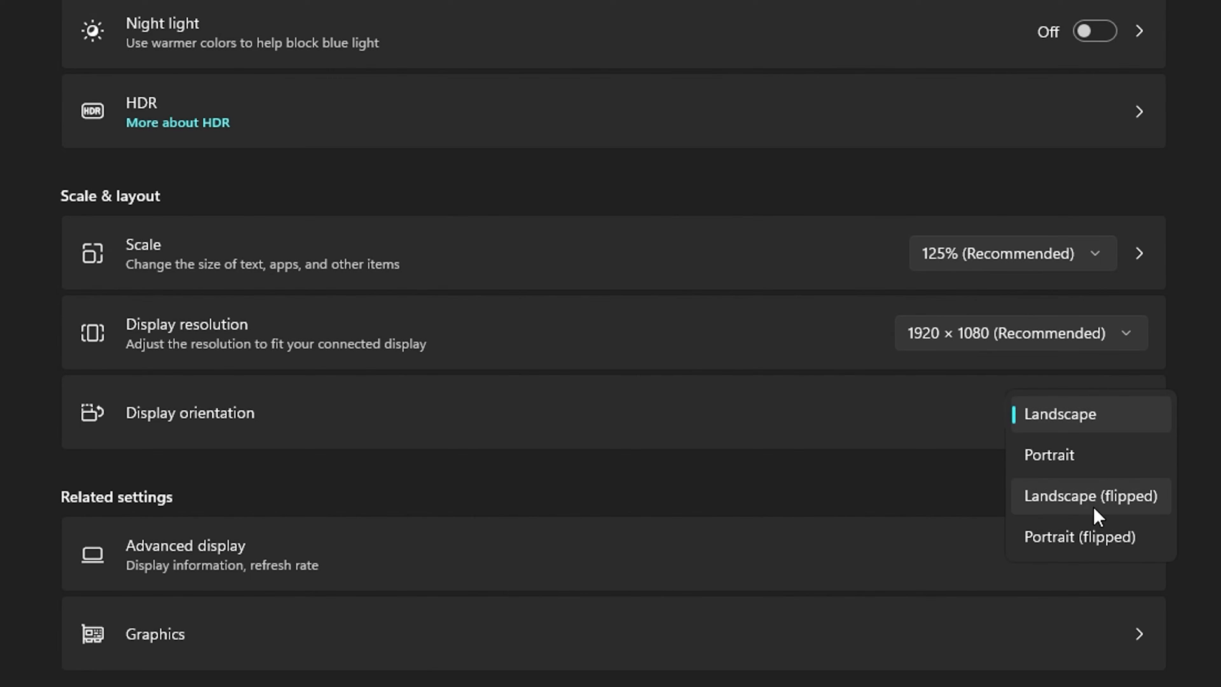
pyautogui.moveTo(1089, 512)
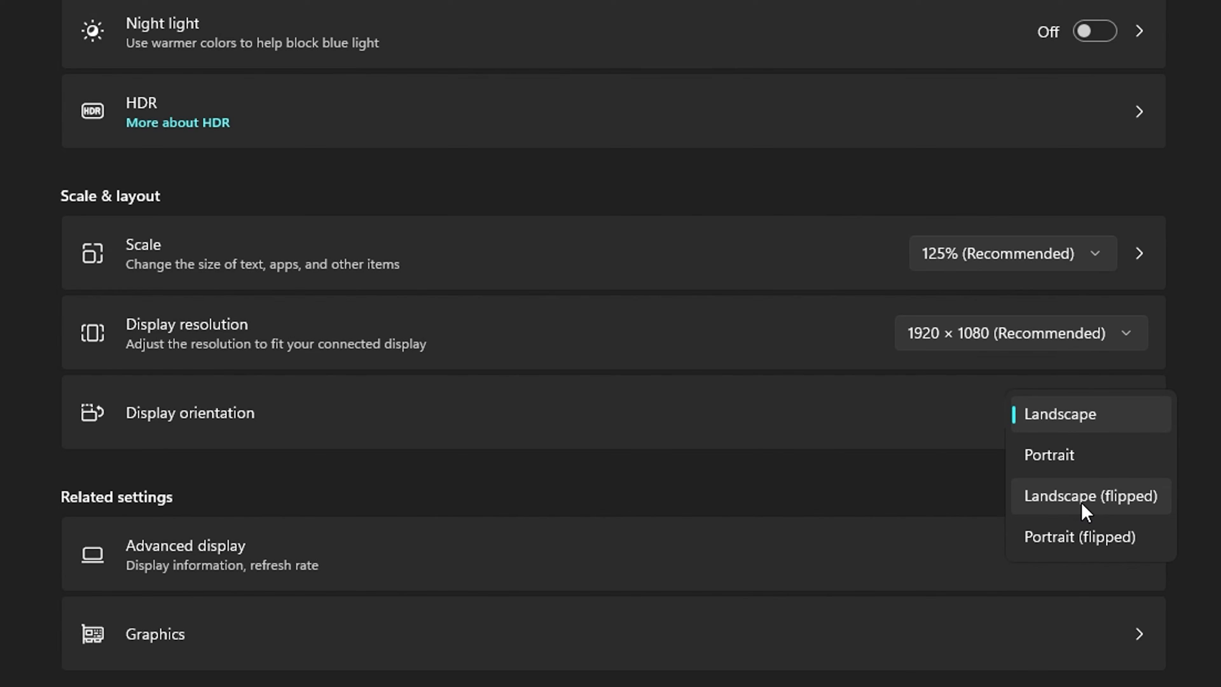
pyautogui.moveTo(1044, 481)
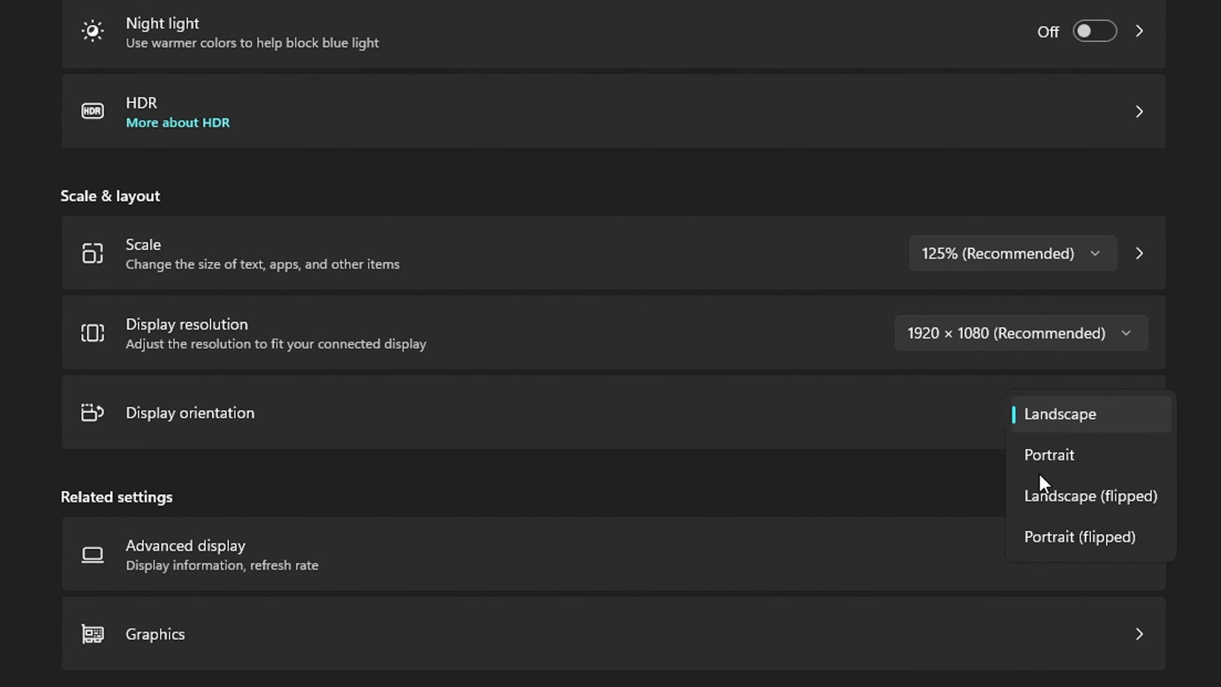
pyautogui.moveTo(1036, 468)
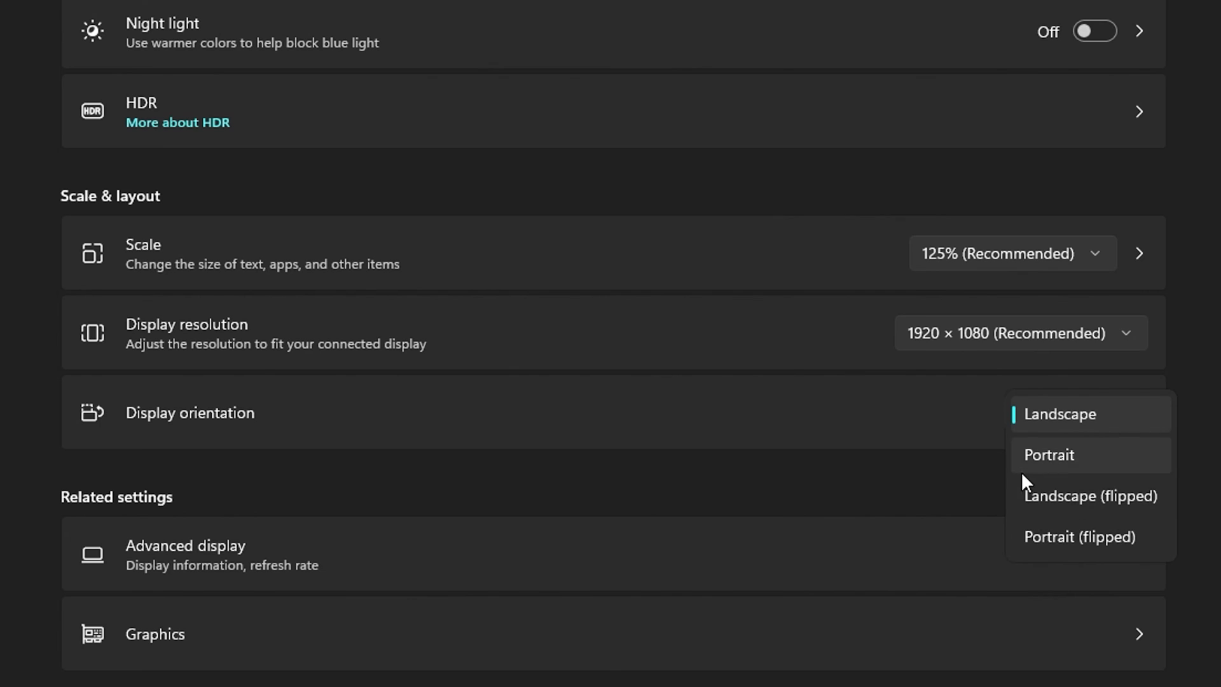
pyautogui.moveTo(1090, 497)
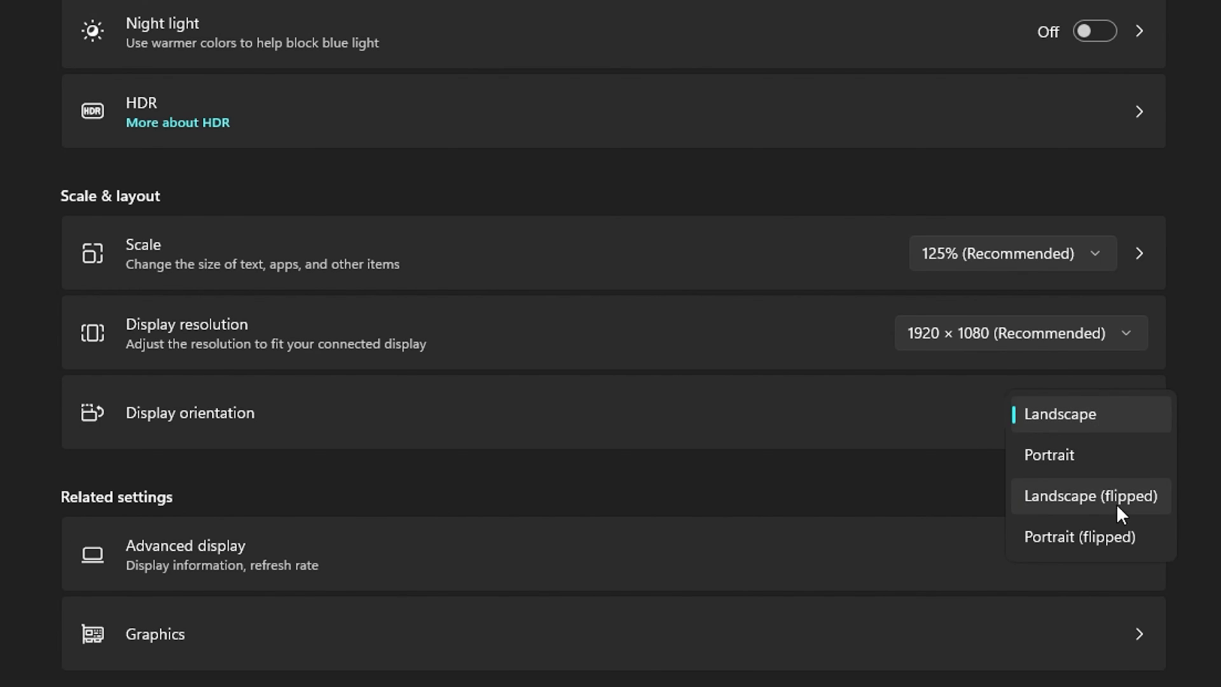
pyautogui.click(1059, 414)
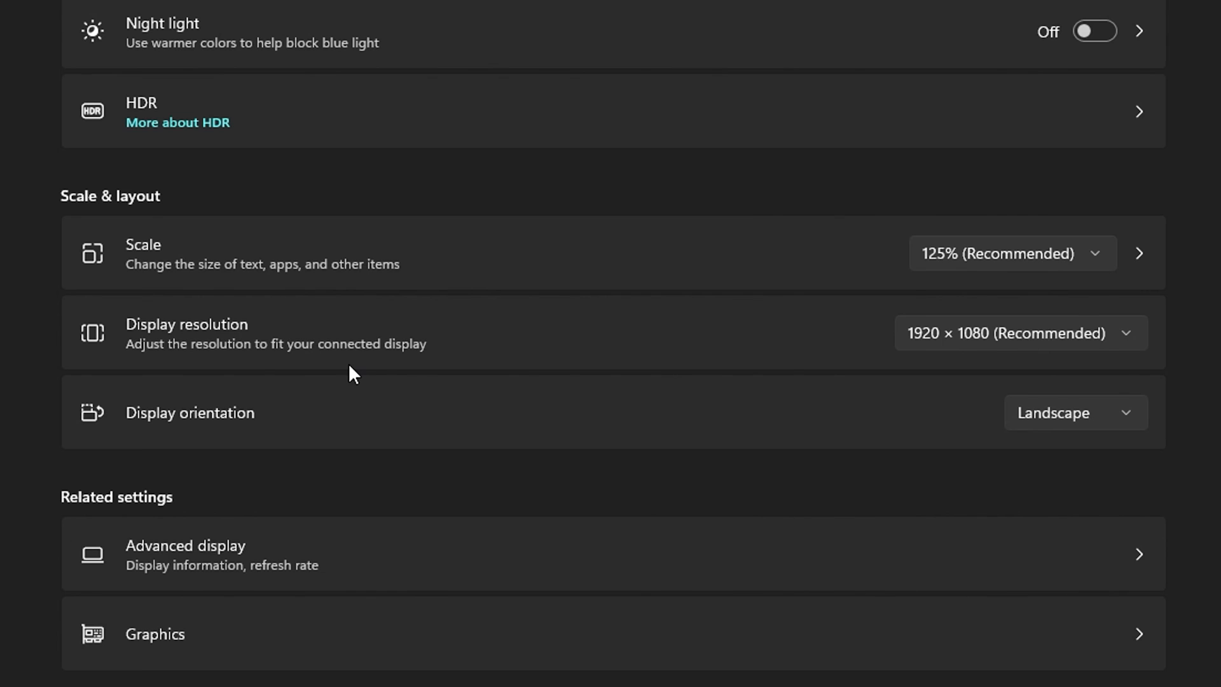
pyautogui.scroll(-3)
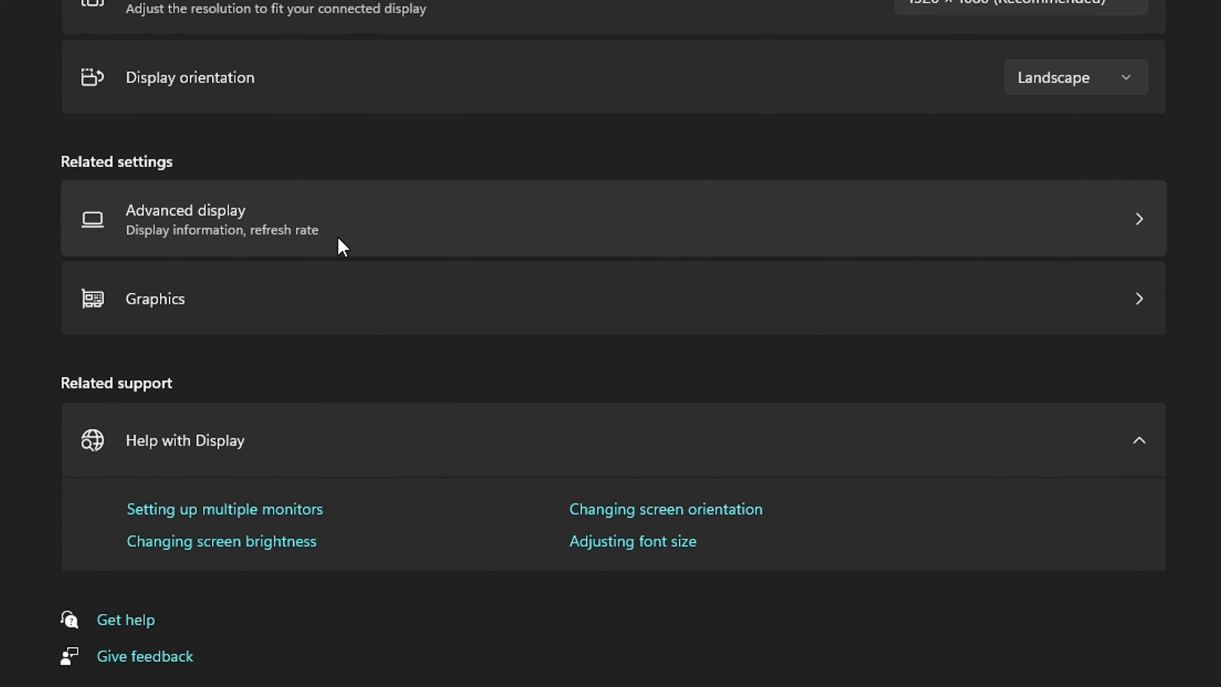
pyautogui.scroll(3)
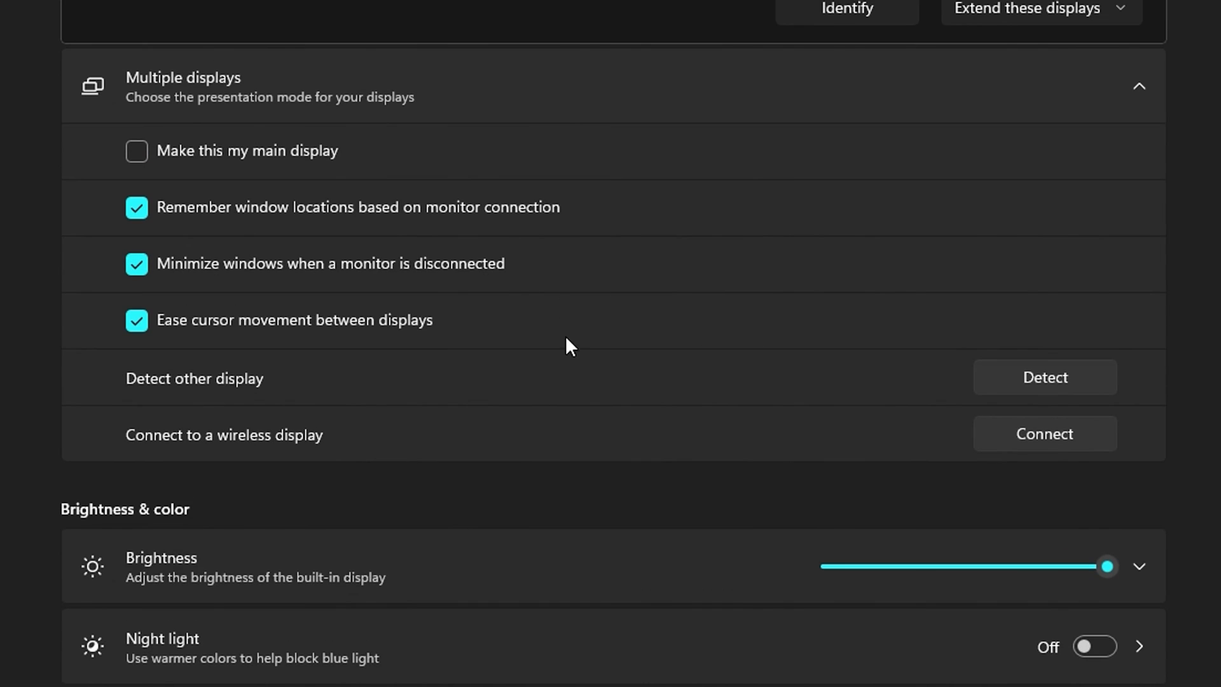
pyautogui.moveTo(929, 510)
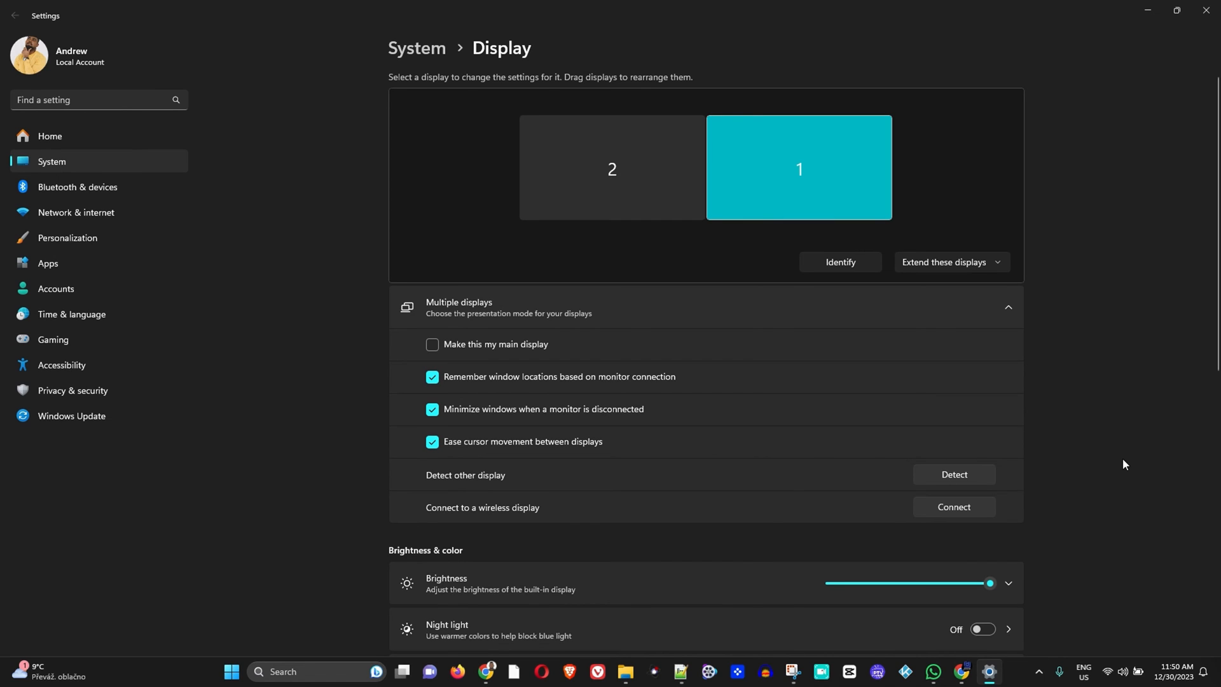
pyautogui.scroll(-3)
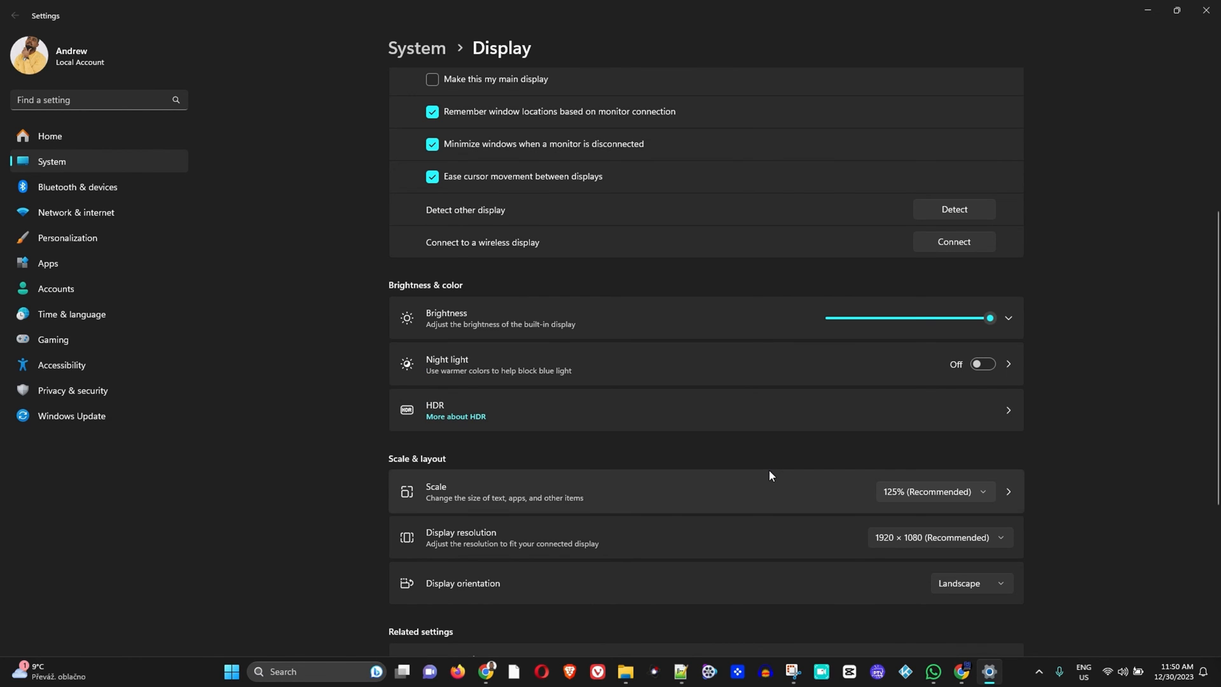
pyautogui.moveTo(1031, 497)
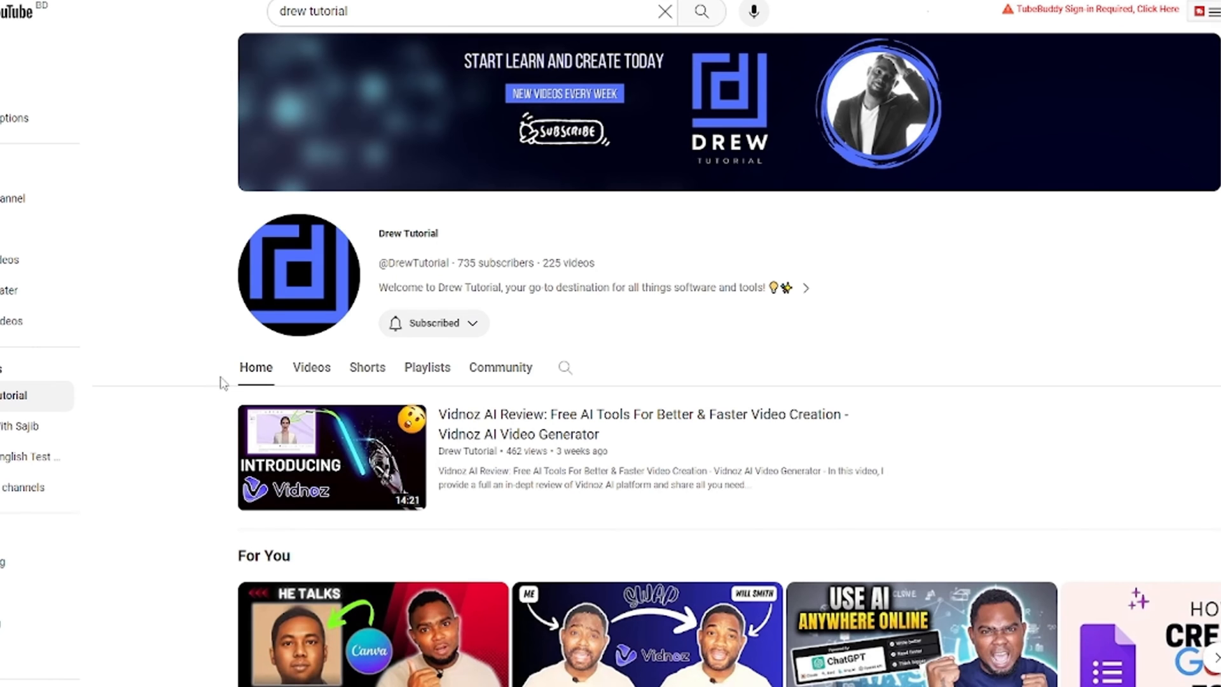
# - Scroll through the Drew Tutorial channel's Videos tab, then its Shorts tab
pyautogui.scroll(-3)
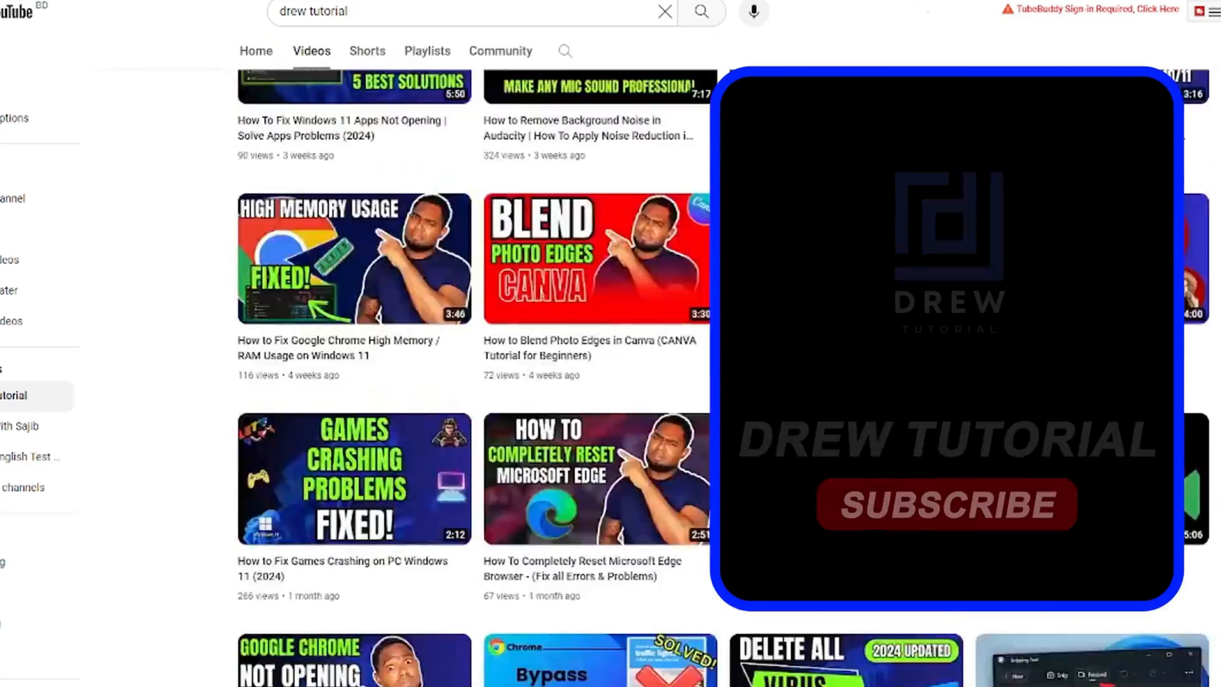
pyautogui.click(947, 504)
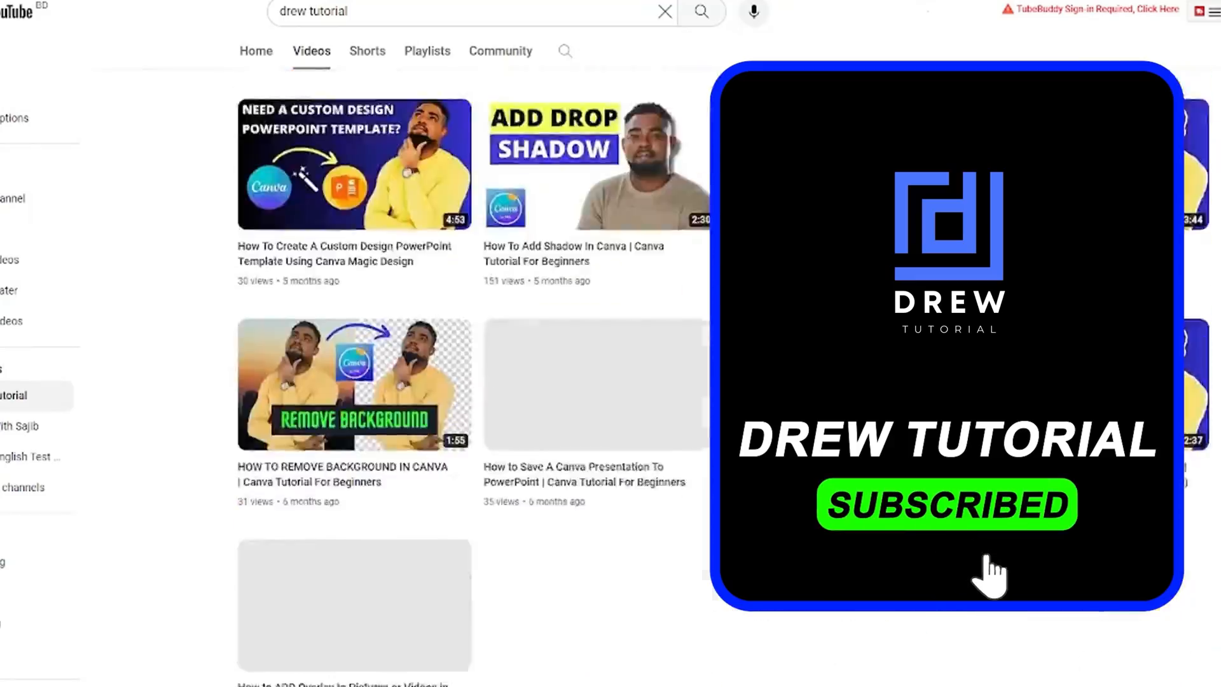
pyautogui.scroll(-3)
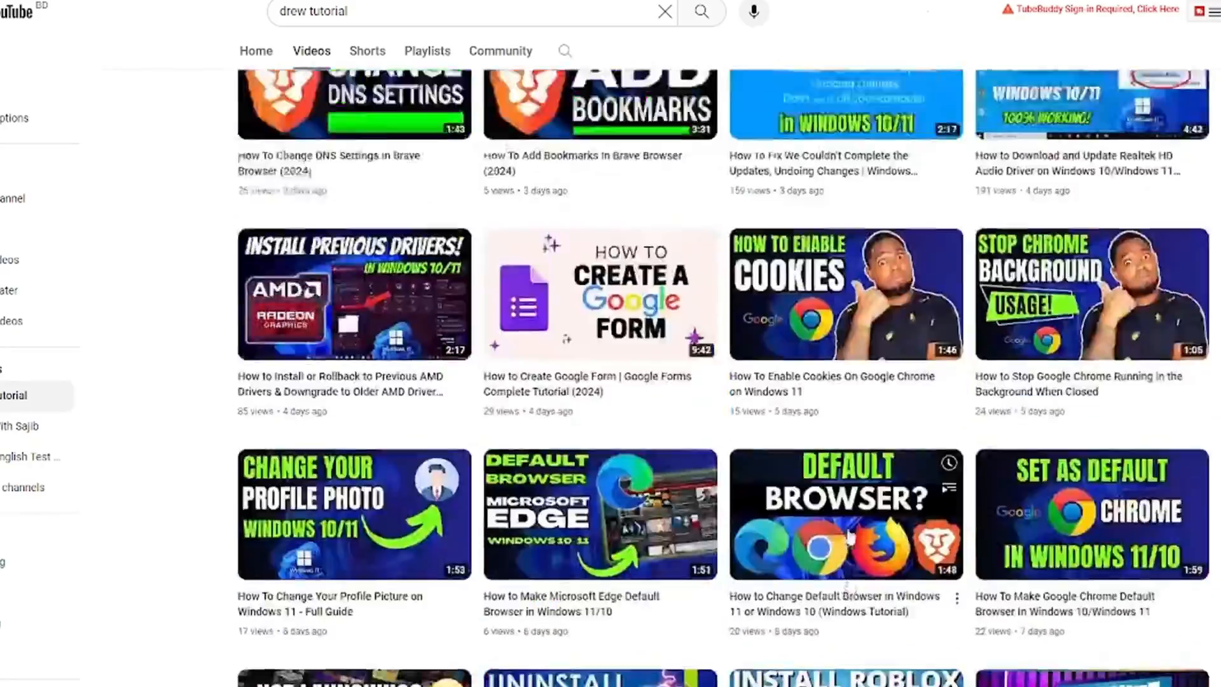
pyautogui.click(367, 51)
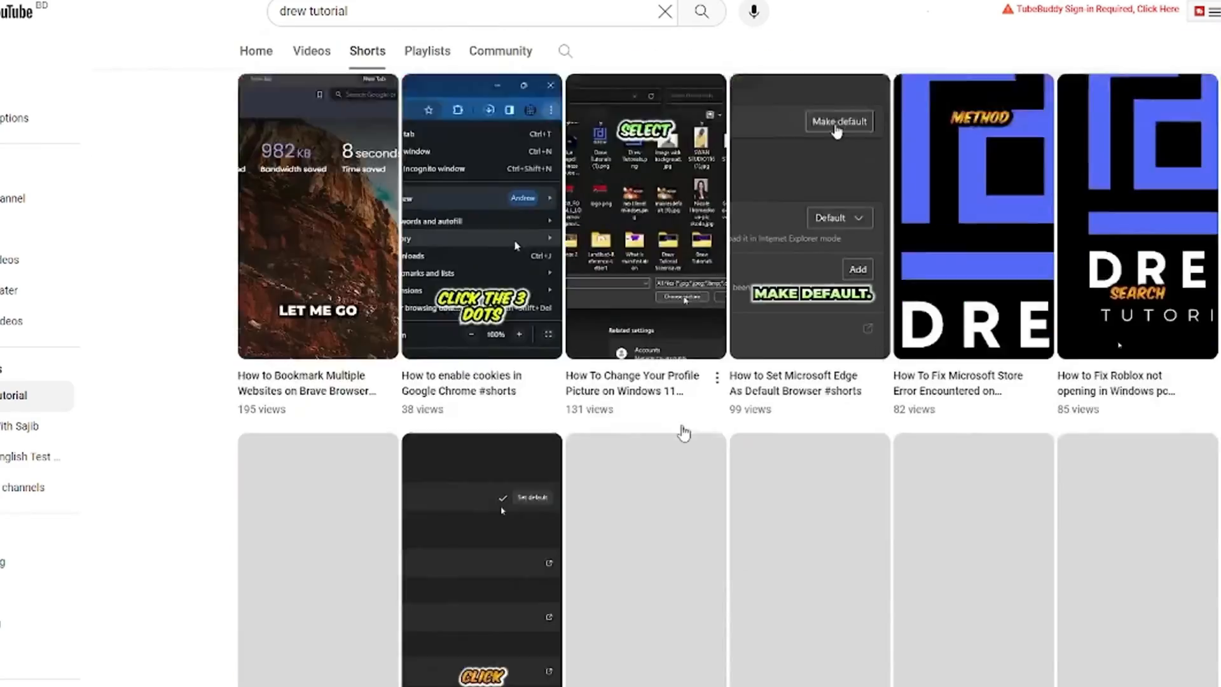
pyautogui.scroll(-3)
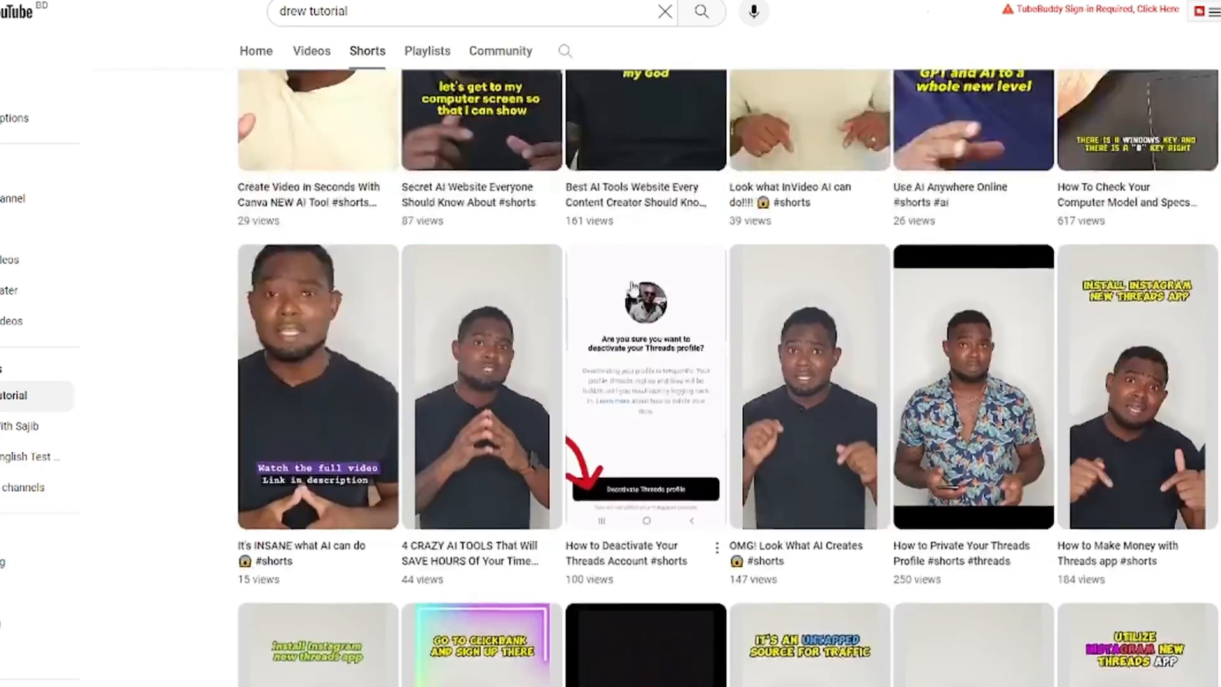